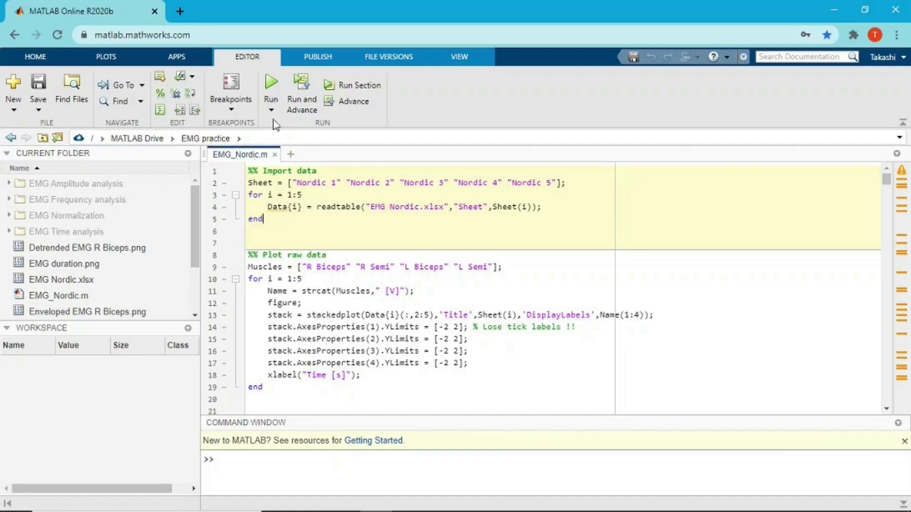
Run the Import data section so Data, i and Sheet load, then evaluate the Muscles line
left_click(270, 90)
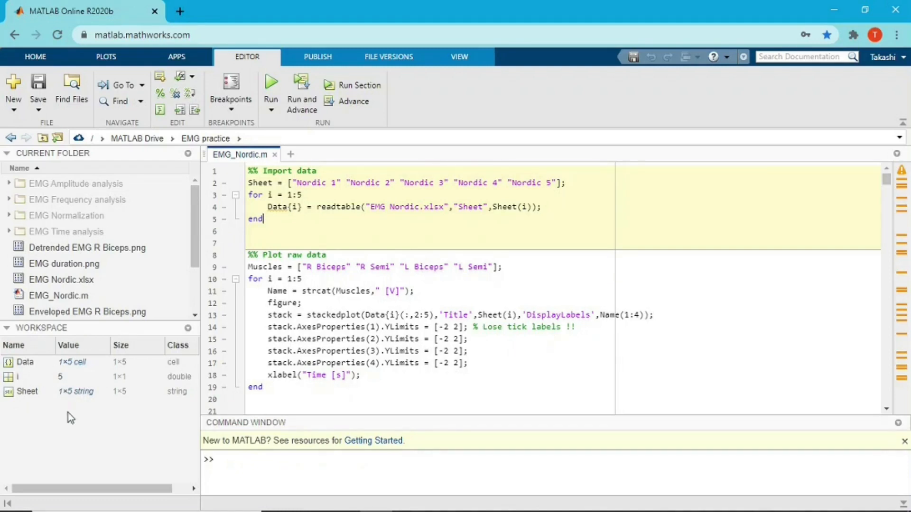
mouse_move(31, 369)
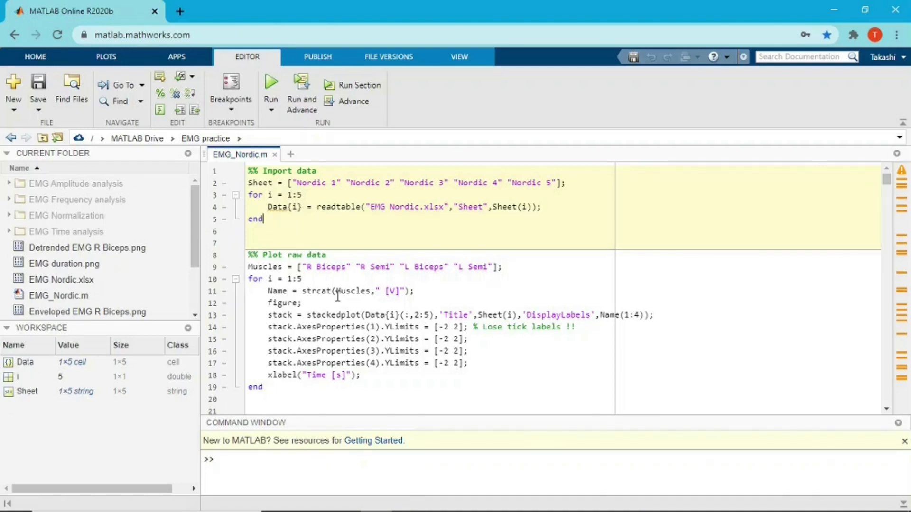
scroll("down", 3)
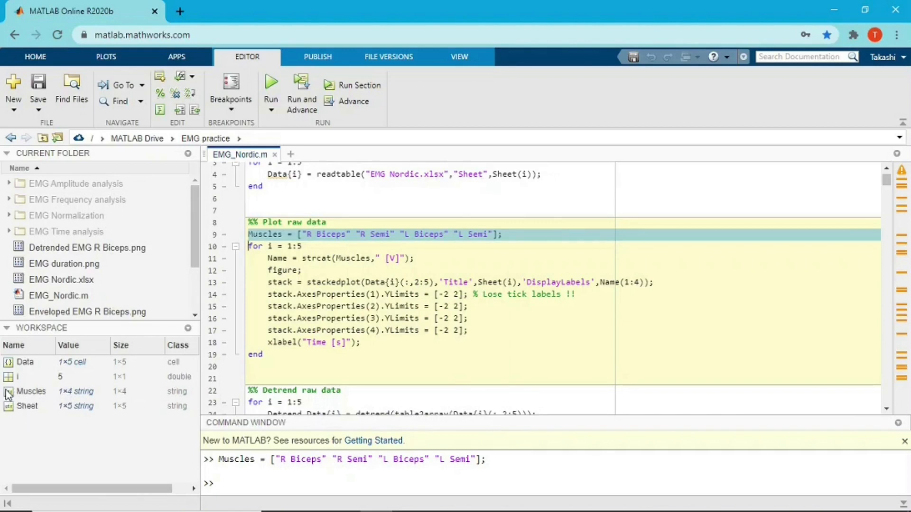
Inspect Muscles (R Biceps, R Semi, L Biceps, L Semi) in the Variables editor, then return to EMG_Nordic.m
double_click(30, 391)
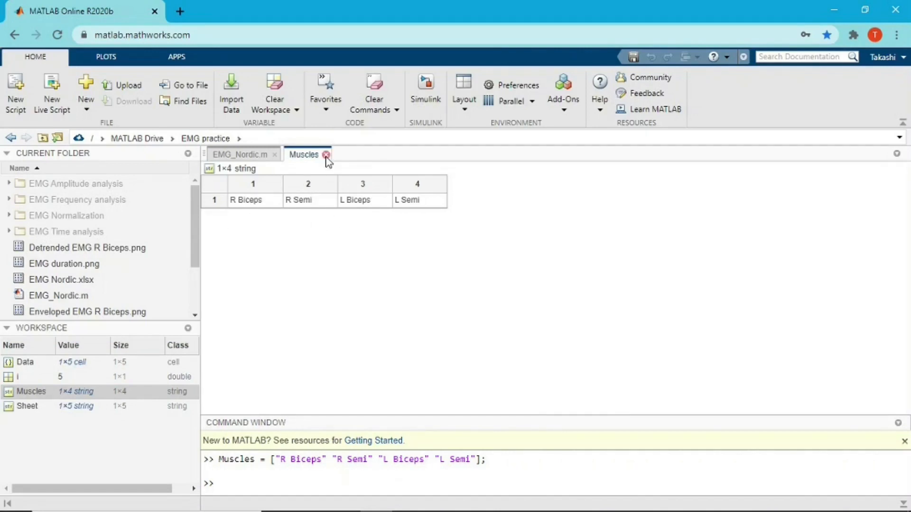
left_click(239, 154)
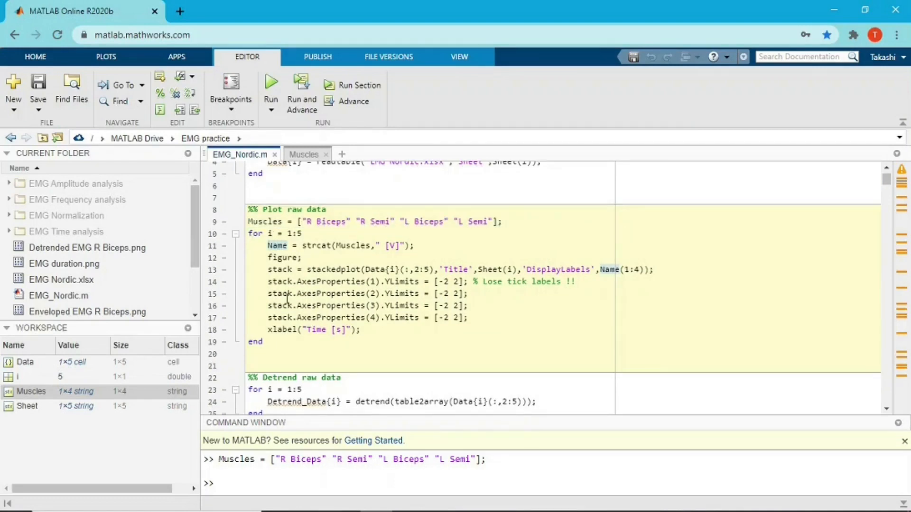
double_click(276, 244)
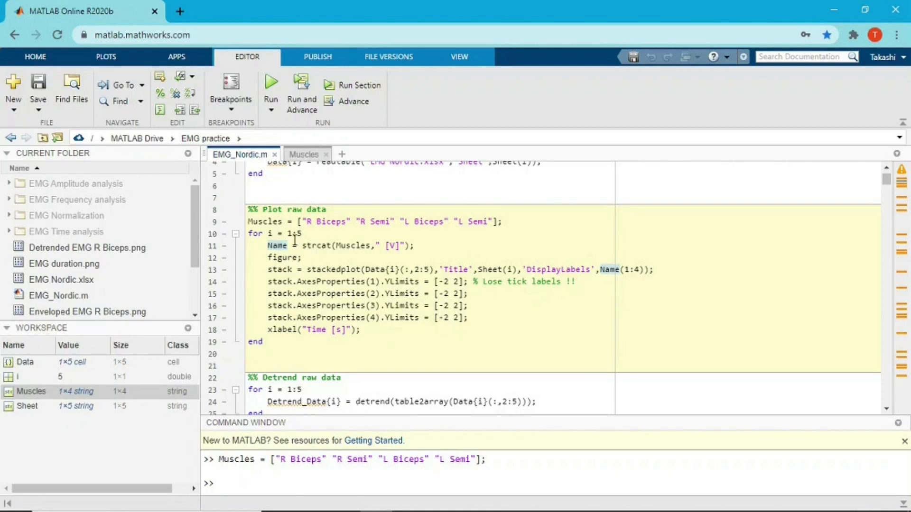
mouse_move(311, 338)
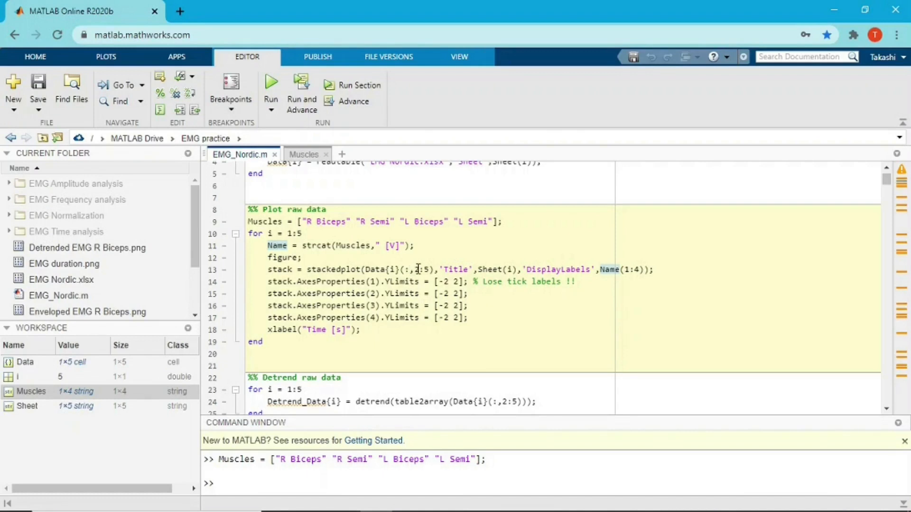
double_click(277, 245)
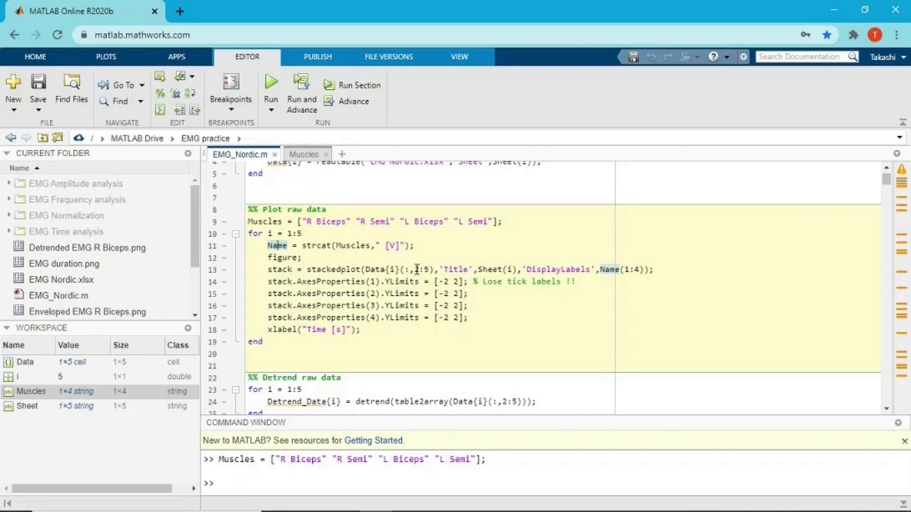
mouse_move(326, 221)
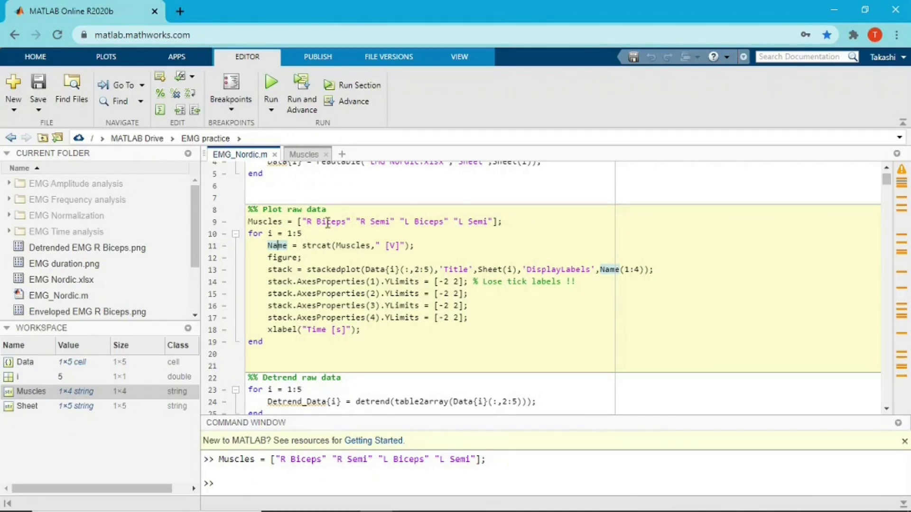
mouse_move(384, 221)
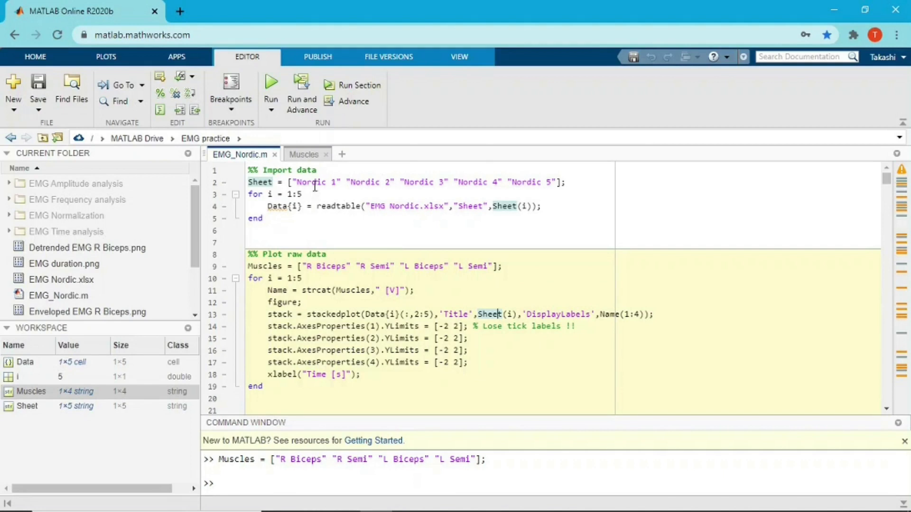
scroll("down", 3)
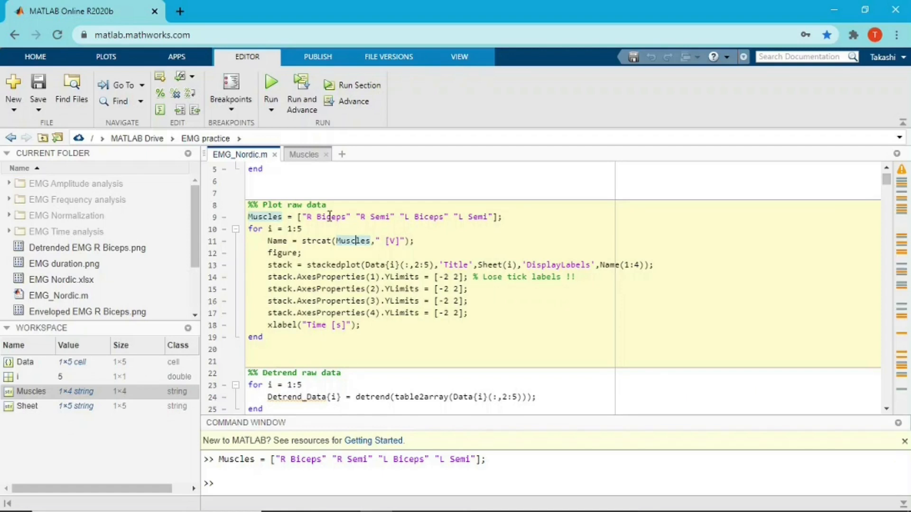
mouse_move(456, 216)
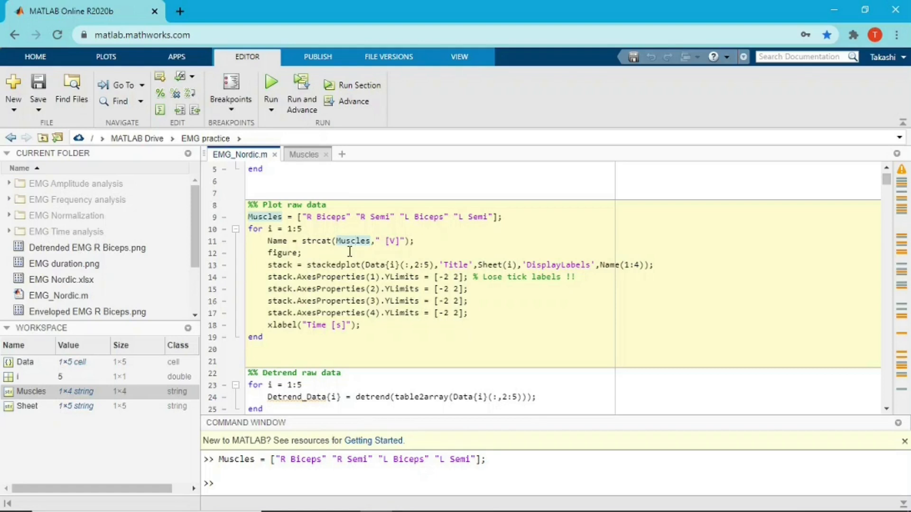
mouse_move(329, 219)
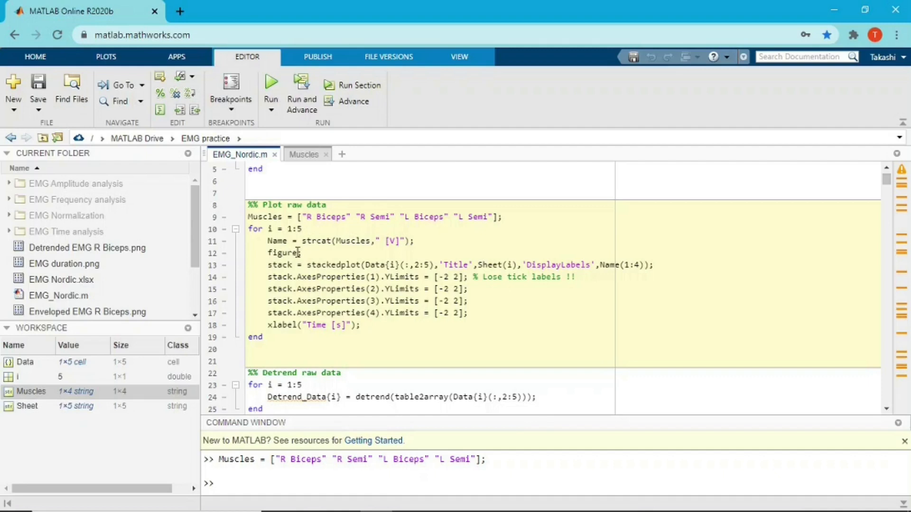
left_click(278, 252)
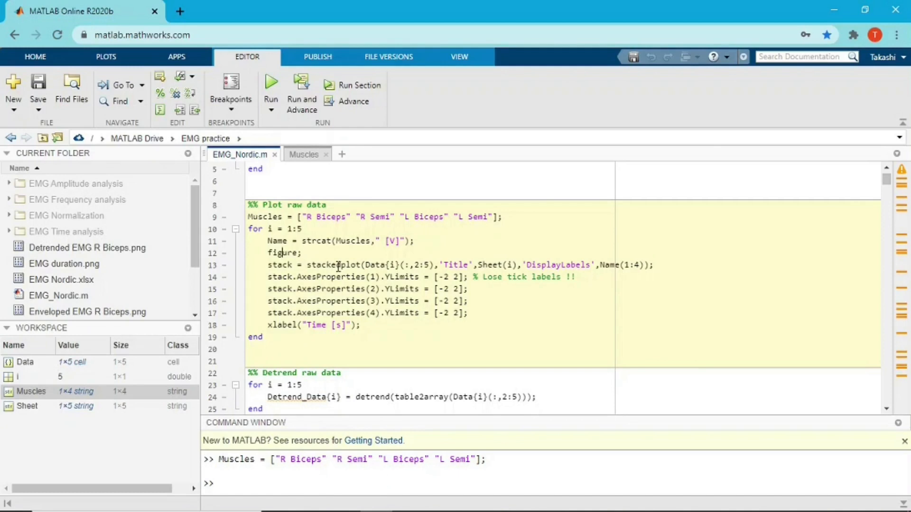
left_click(24, 361)
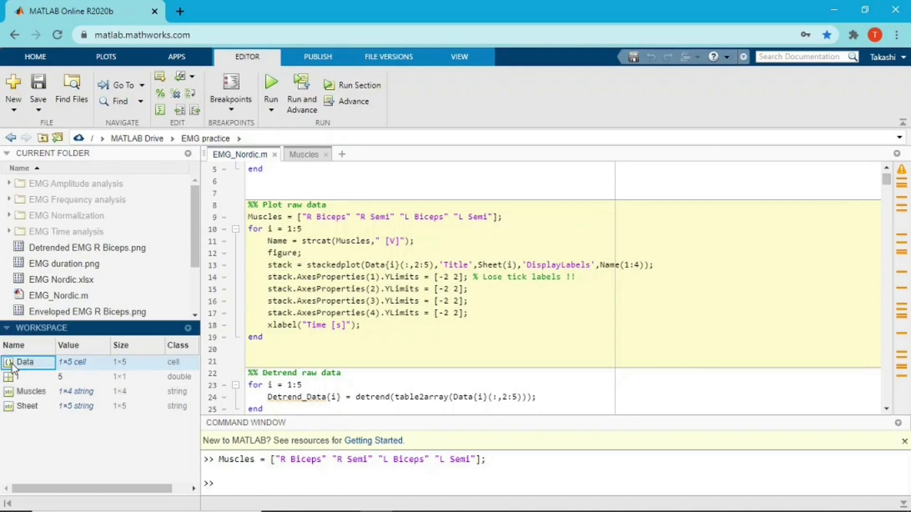
Inspect the Data variable as a 1×5 cell of tables, switching between it and the EMG_Nordic.m script
double_click(24, 361)
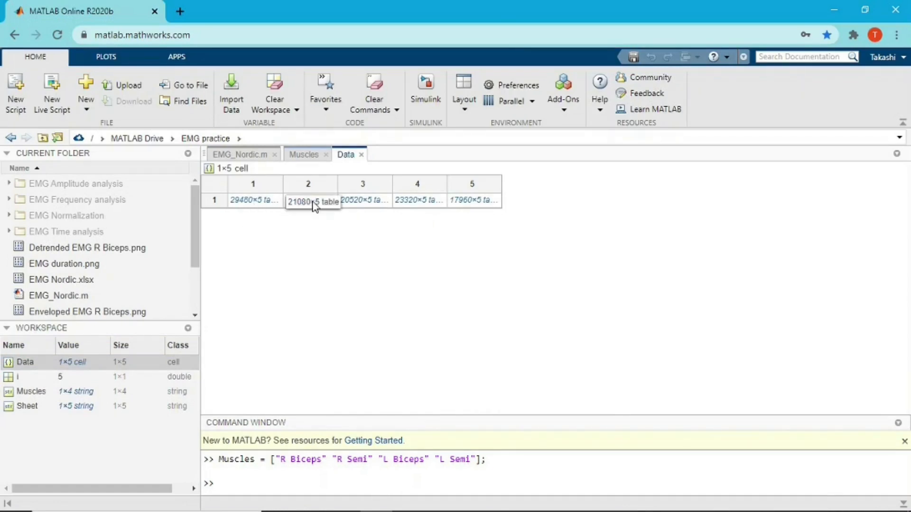
left_click(240, 154)
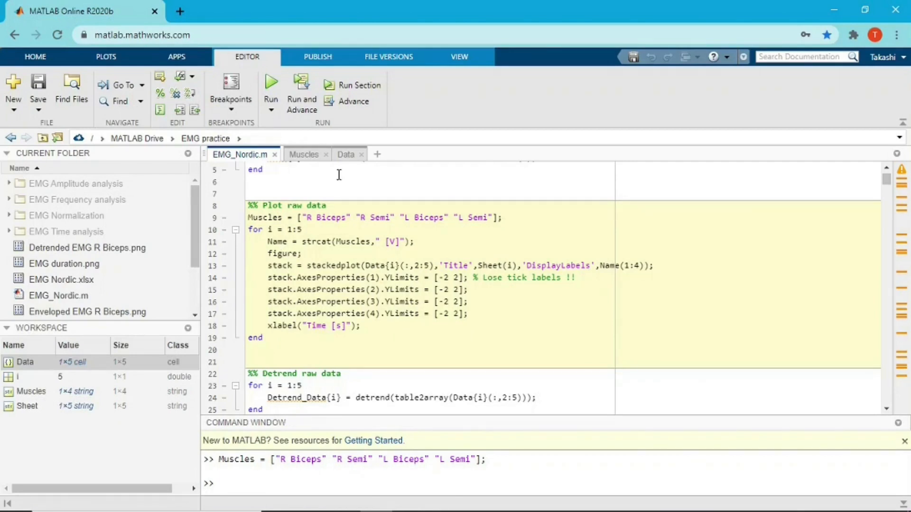
left_click(347, 155)
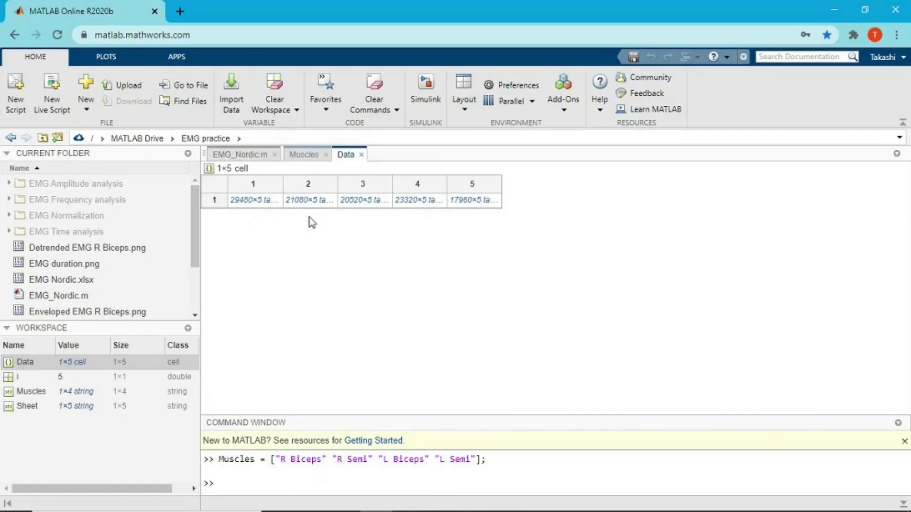
left_click(239, 155)
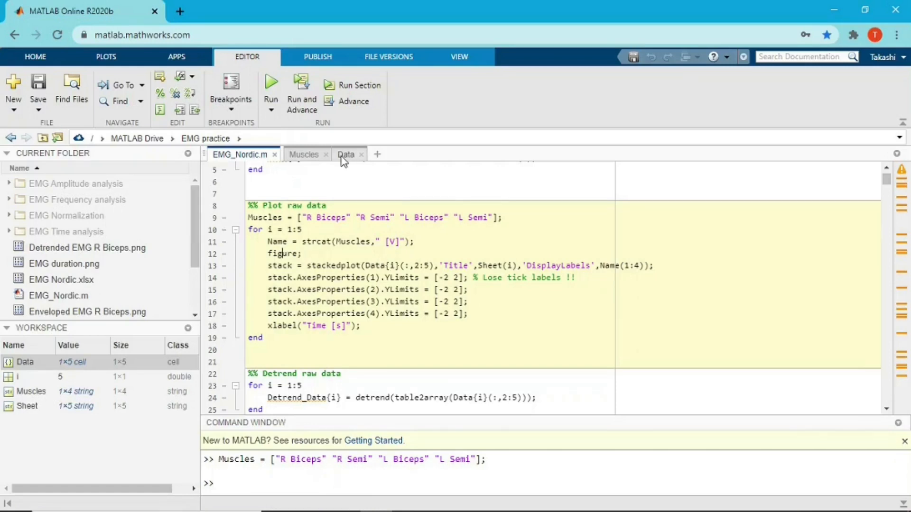
left_click(345, 154)
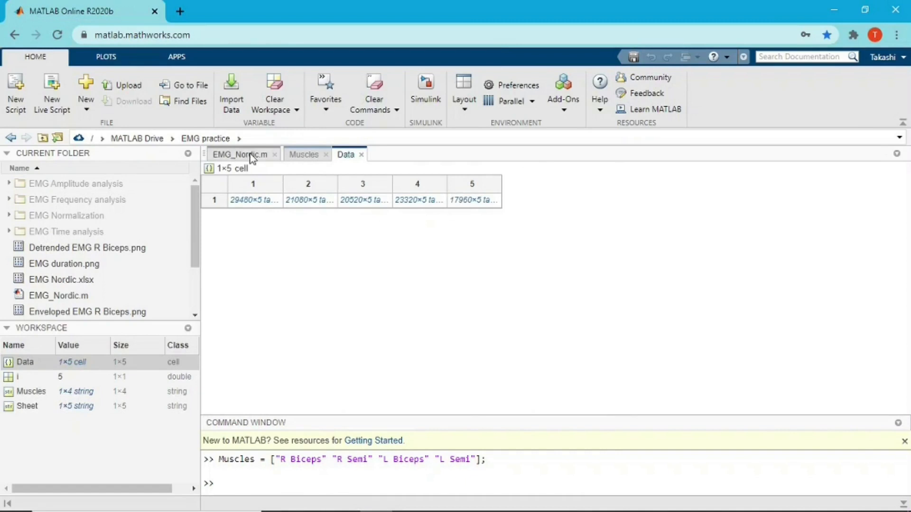
left_click(239, 153)
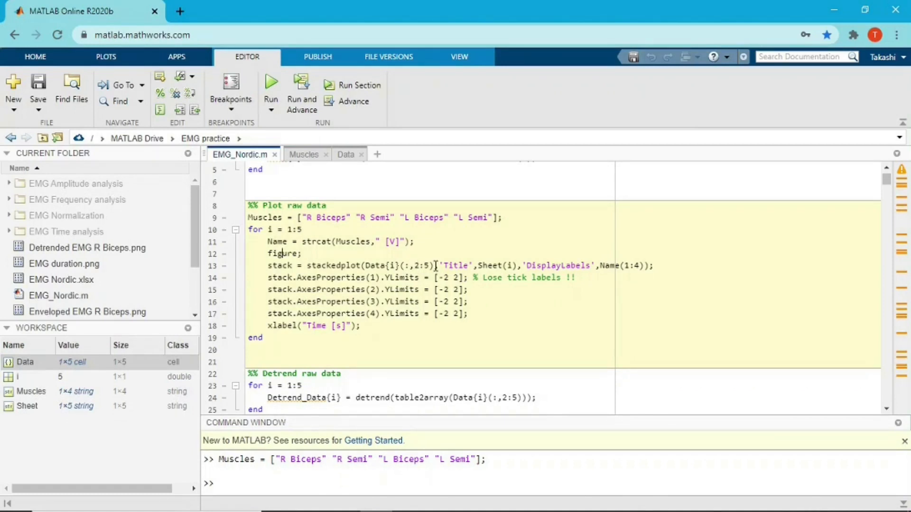
mouse_move(456, 266)
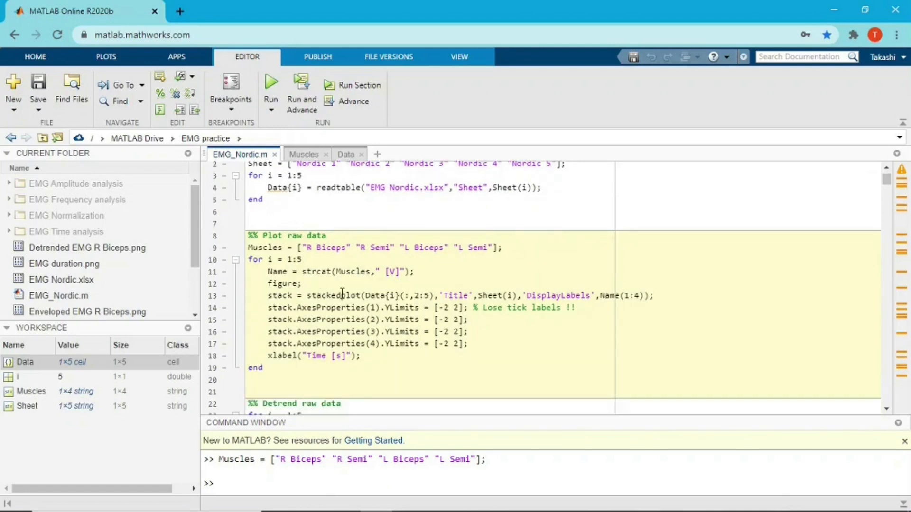
scroll("down", 3)
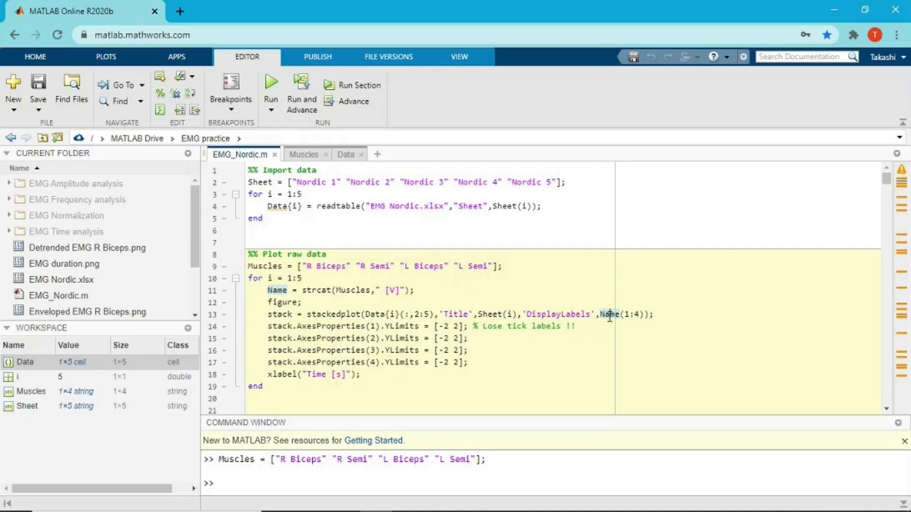
mouse_move(418, 298)
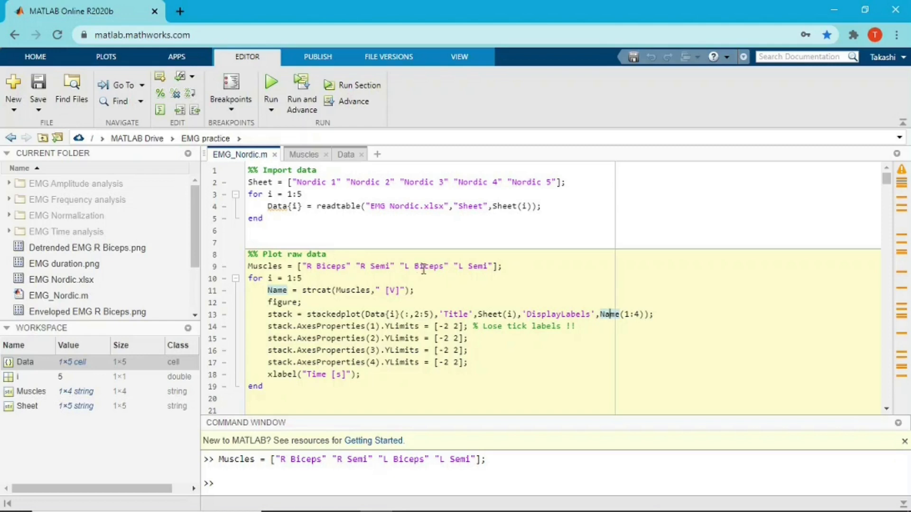
mouse_move(520, 301)
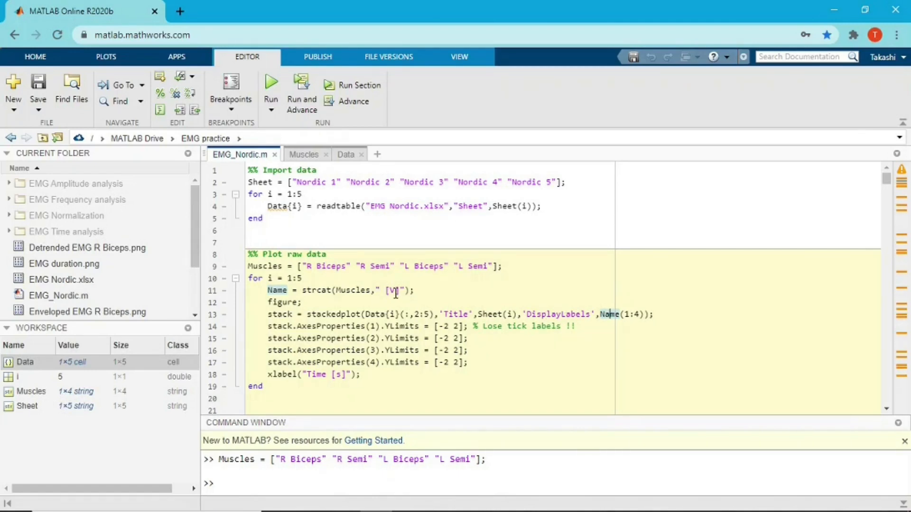
mouse_move(340, 266)
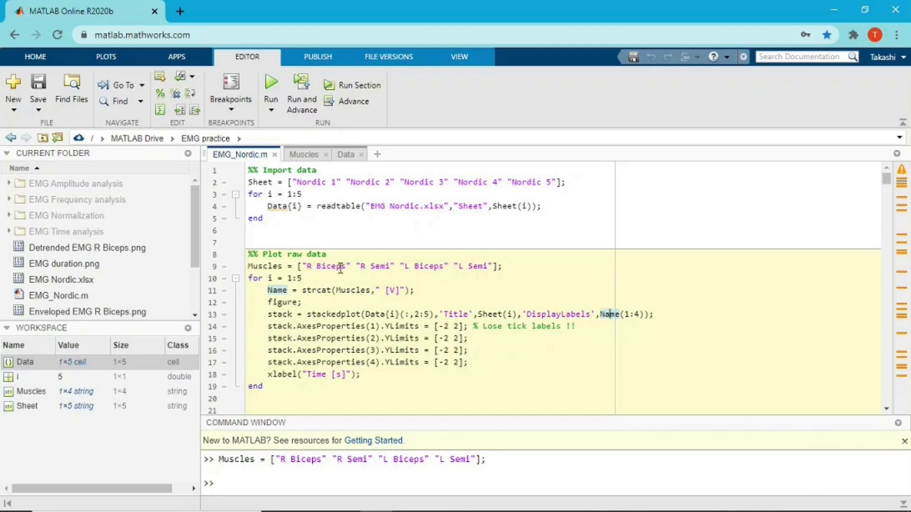
mouse_move(400, 290)
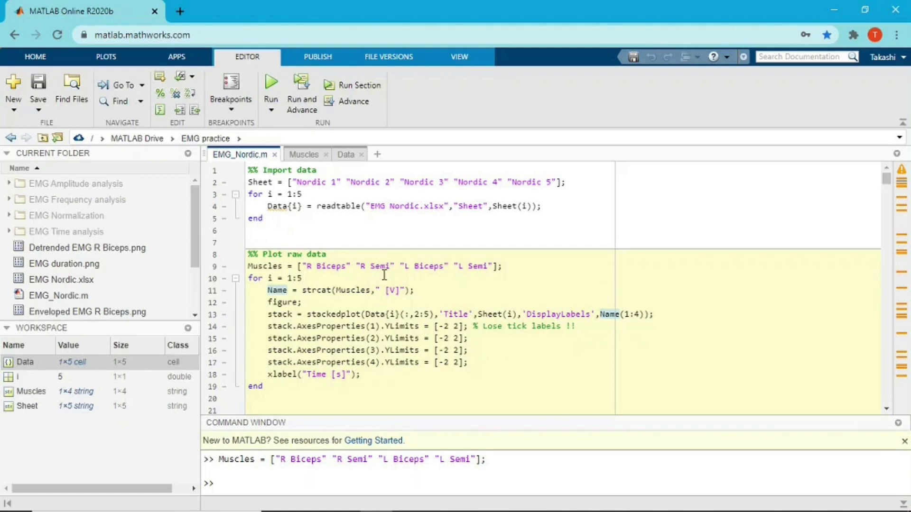
mouse_move(397, 290)
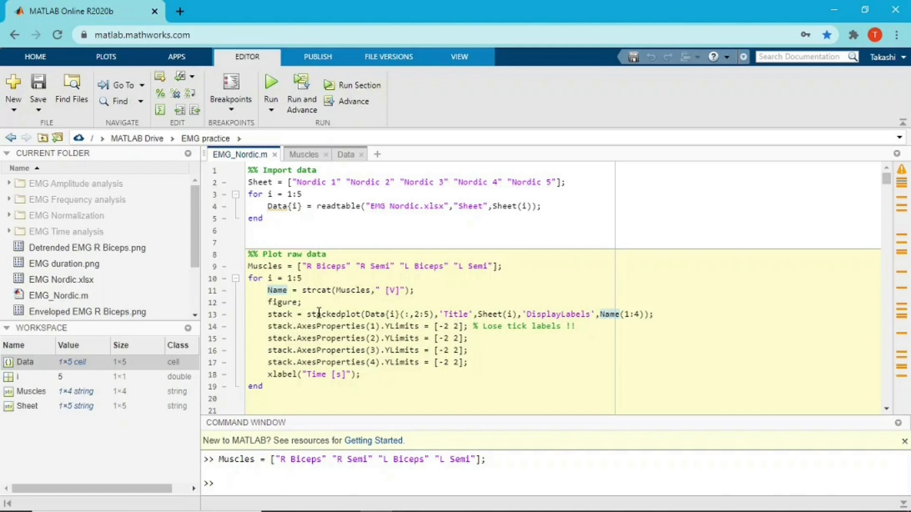
mouse_move(298, 325)
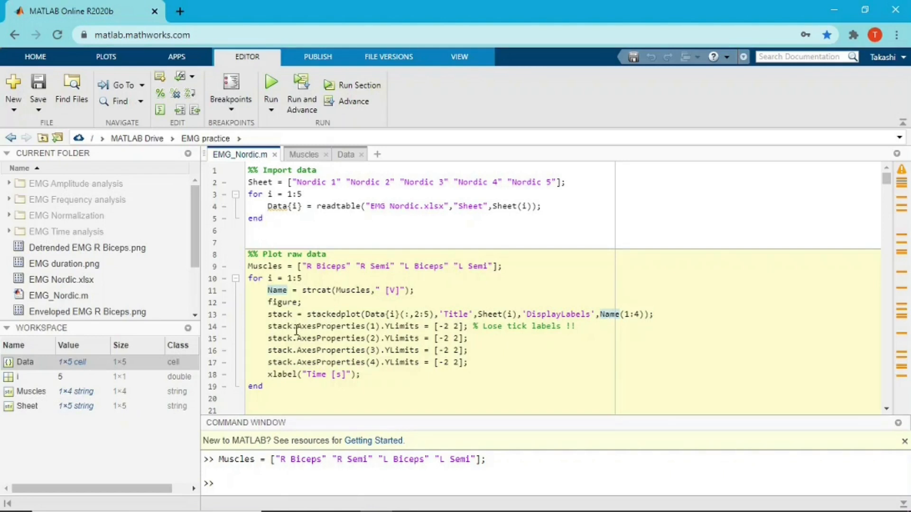
mouse_move(347, 332)
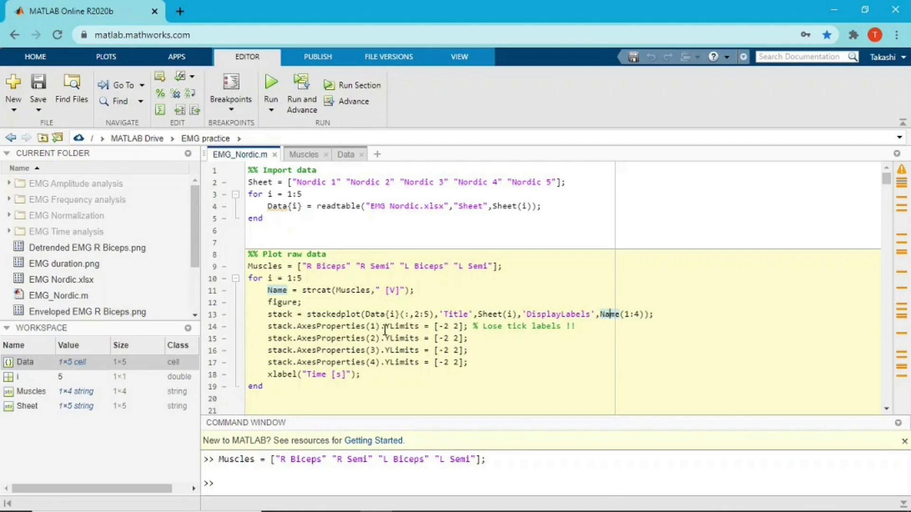
mouse_move(400, 325)
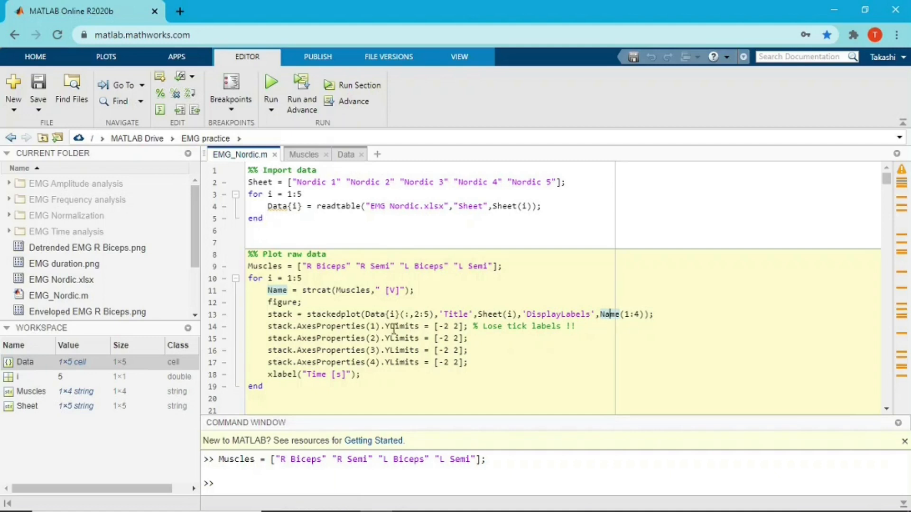
mouse_move(455, 325)
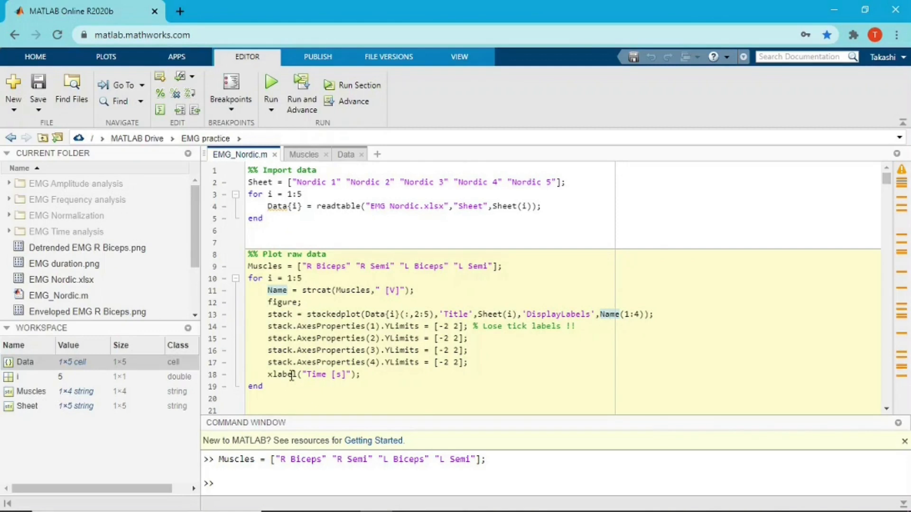
mouse_move(314, 379)
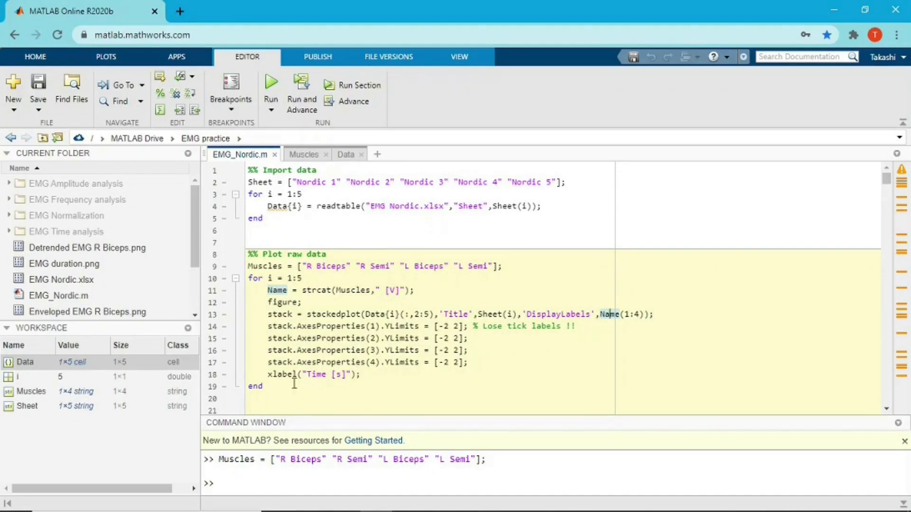
Run the plotting section and view Figure 1 with Nordic 1's four stacked traces, checking the loop code in between
left_click(270, 90)
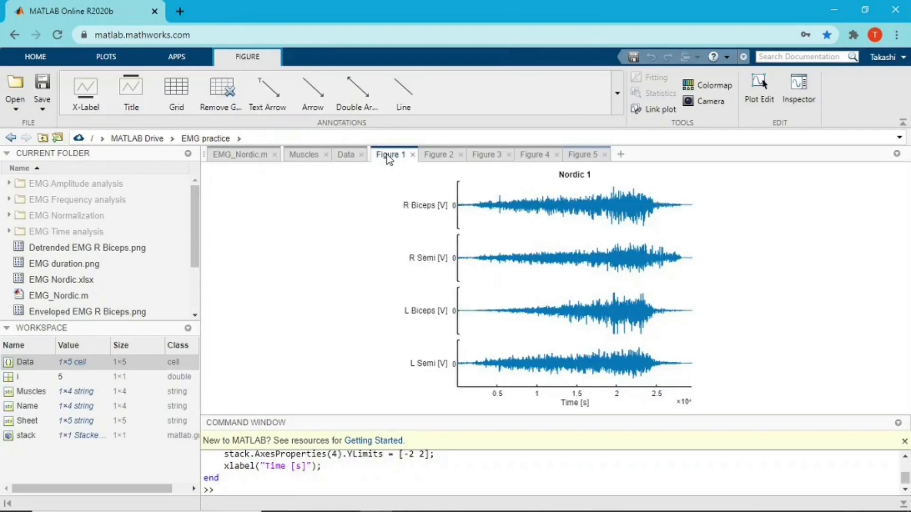
mouse_move(440, 155)
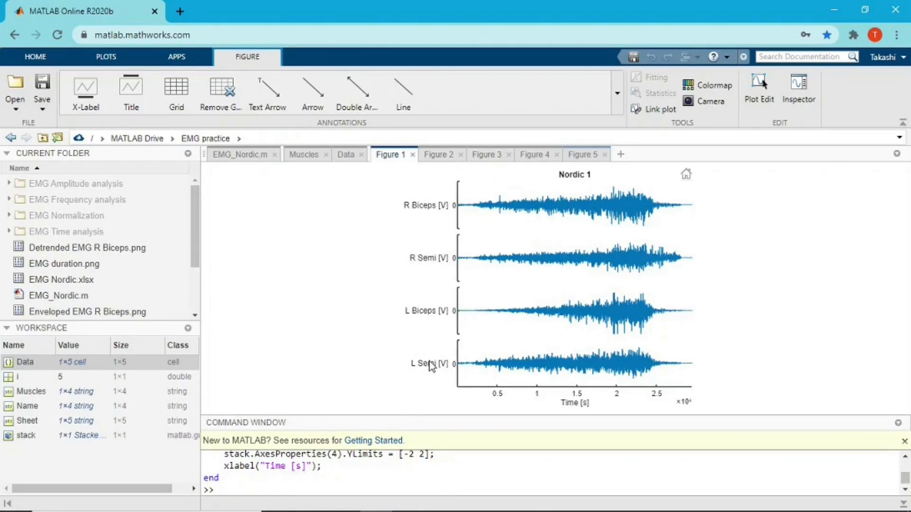
mouse_move(399, 244)
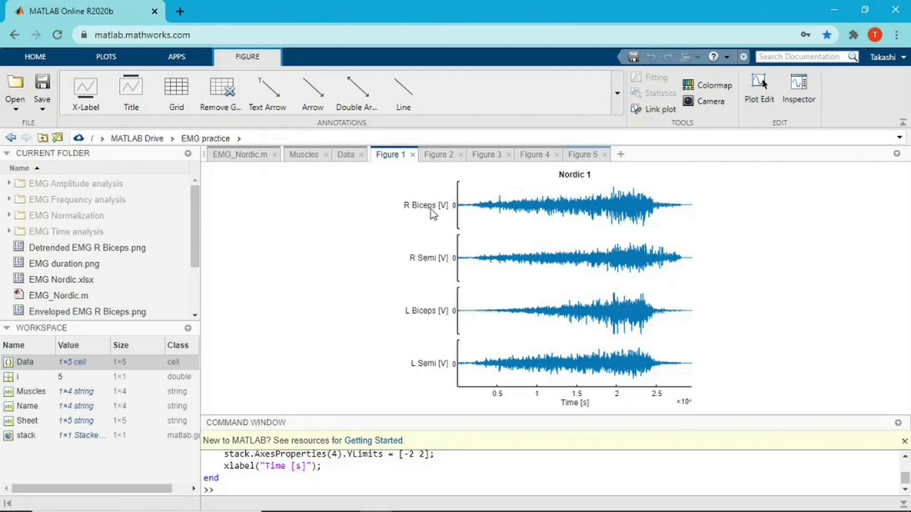
mouse_move(450, 216)
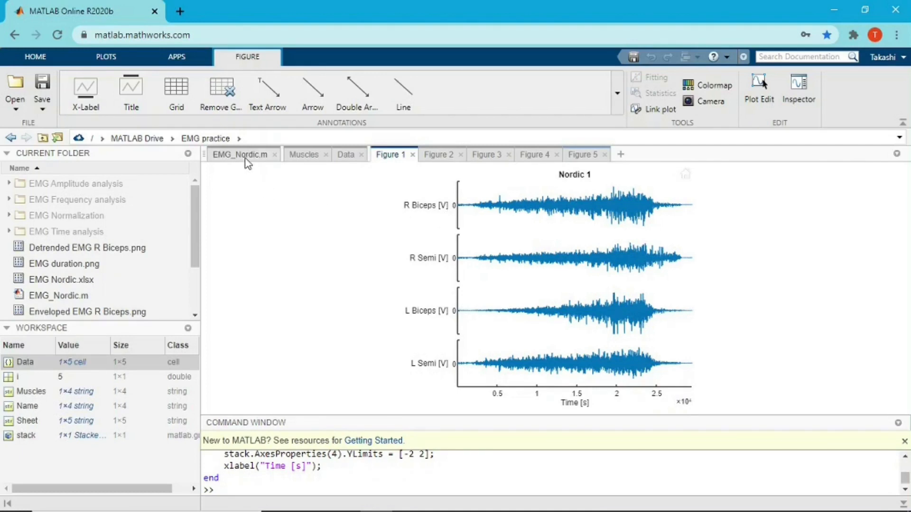
left_click(239, 155)
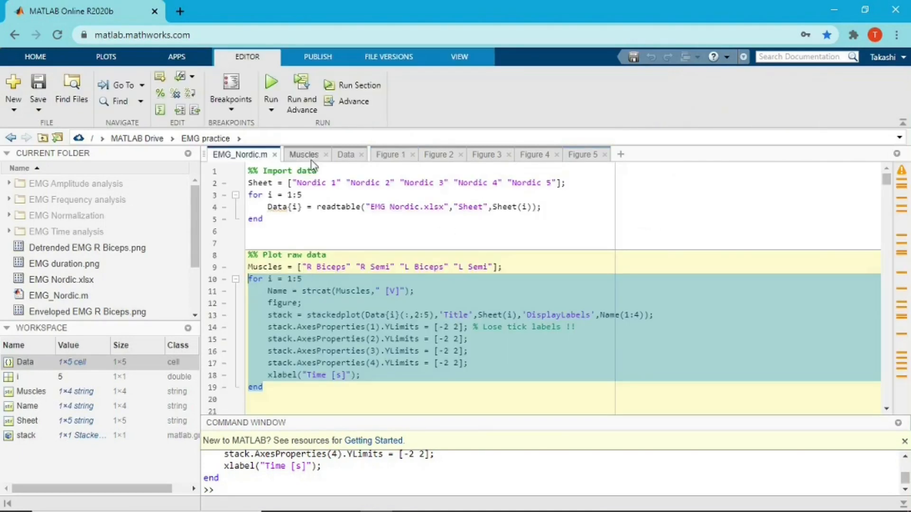
left_click(390, 155)
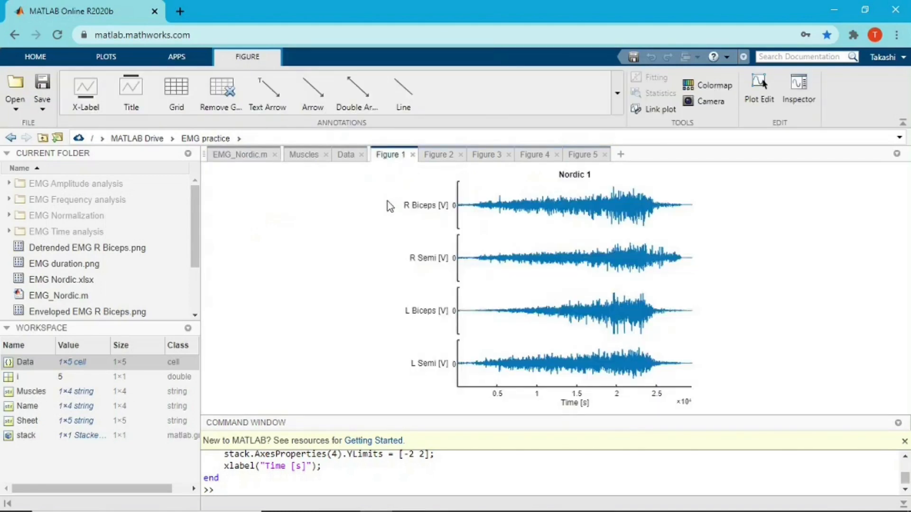
mouse_move(405, 214)
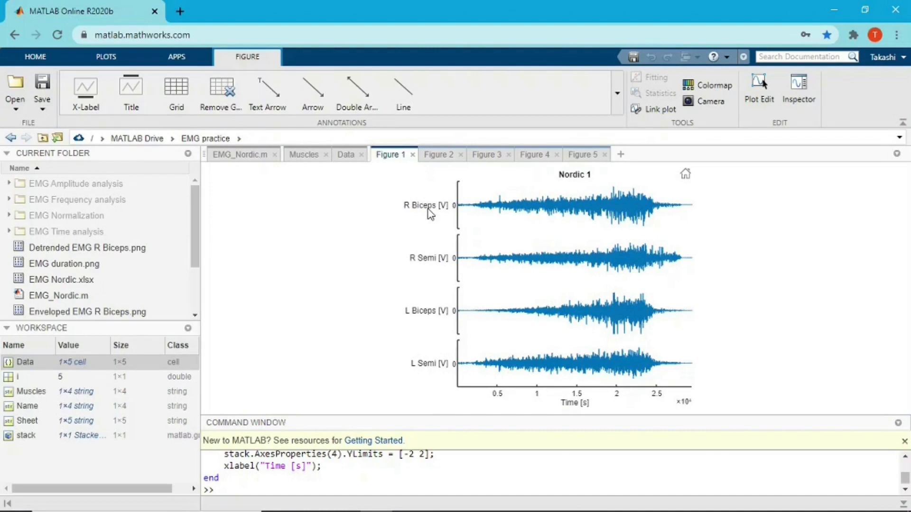
mouse_move(453, 213)
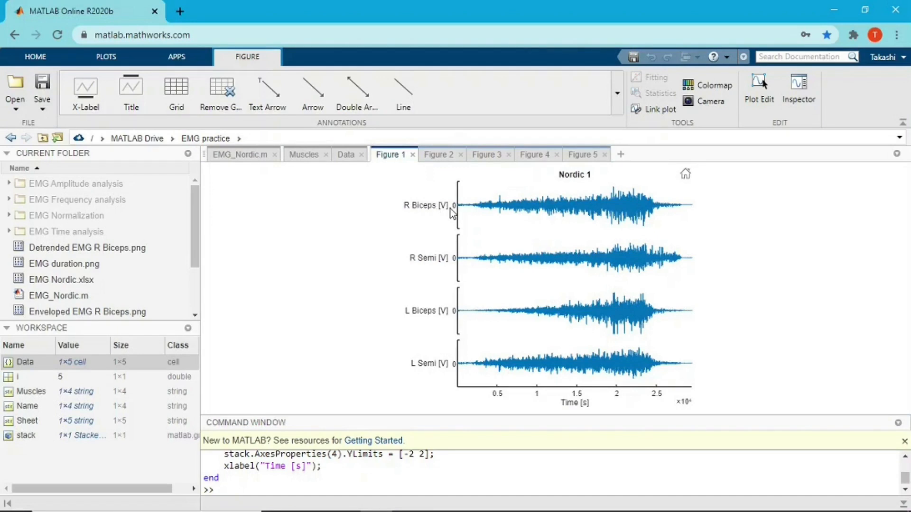
mouse_move(423, 268)
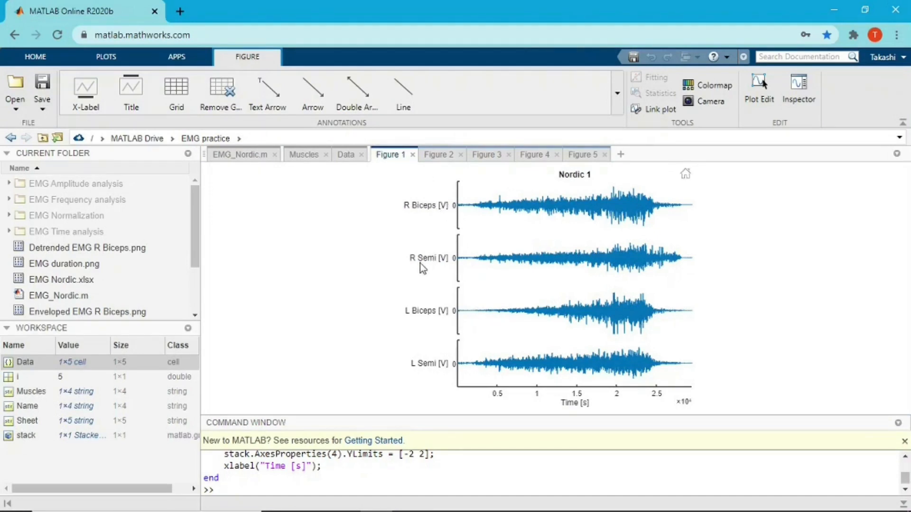
mouse_move(416, 377)
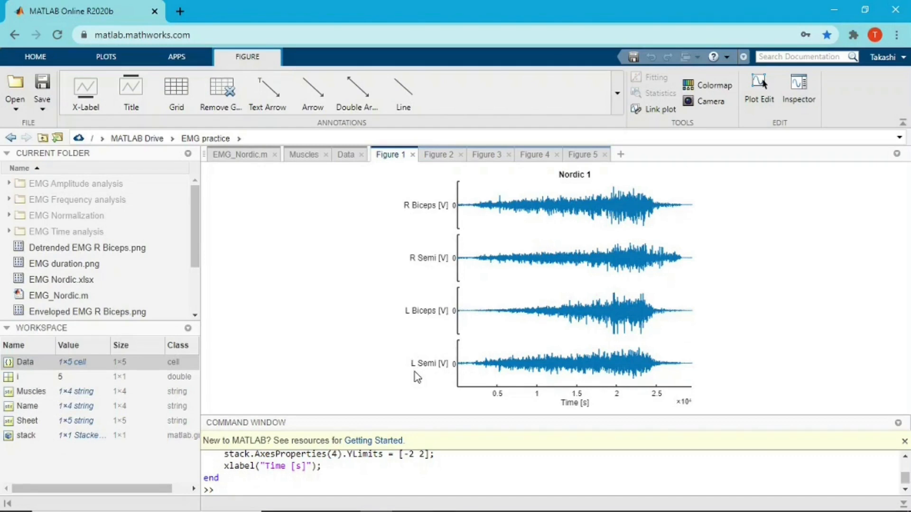
mouse_move(461, 243)
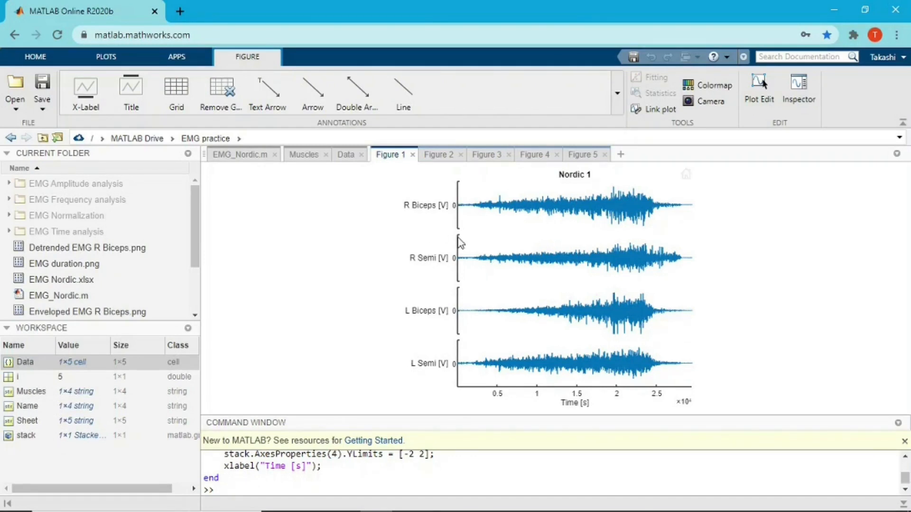
mouse_move(457, 191)
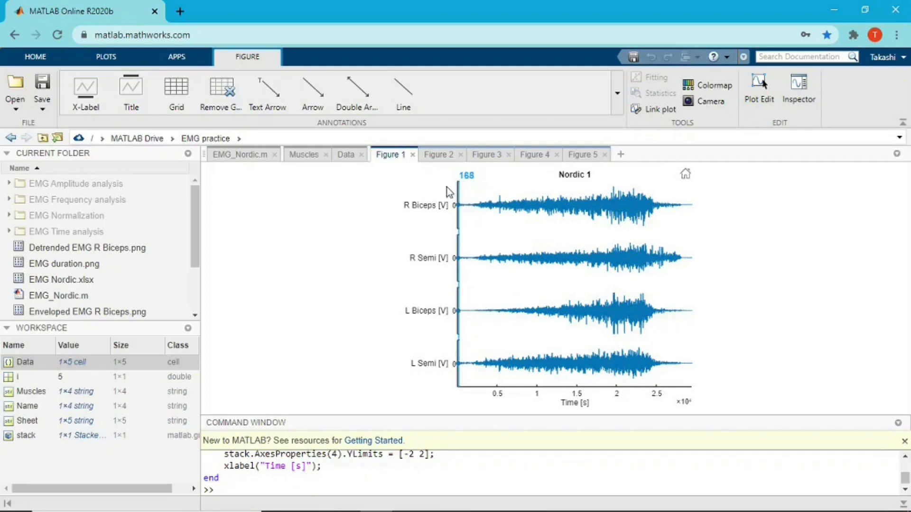
mouse_move(278, 216)
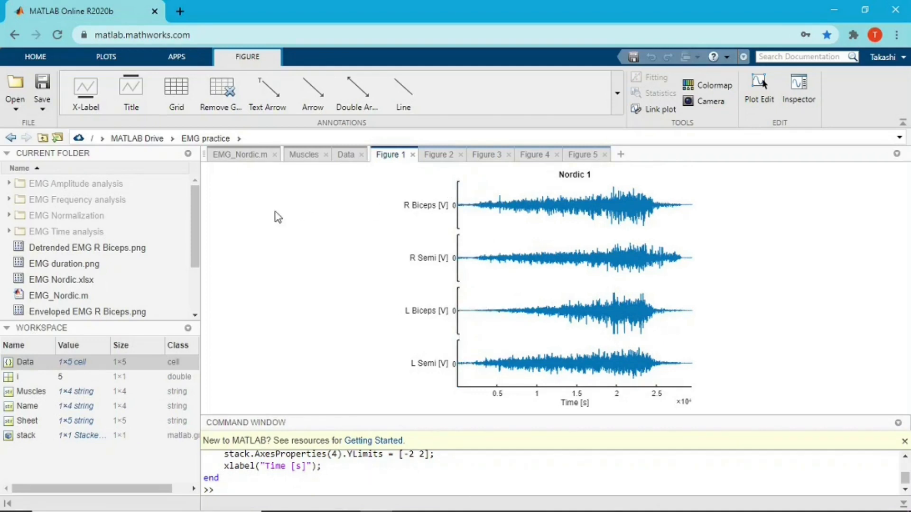
mouse_move(443, 237)
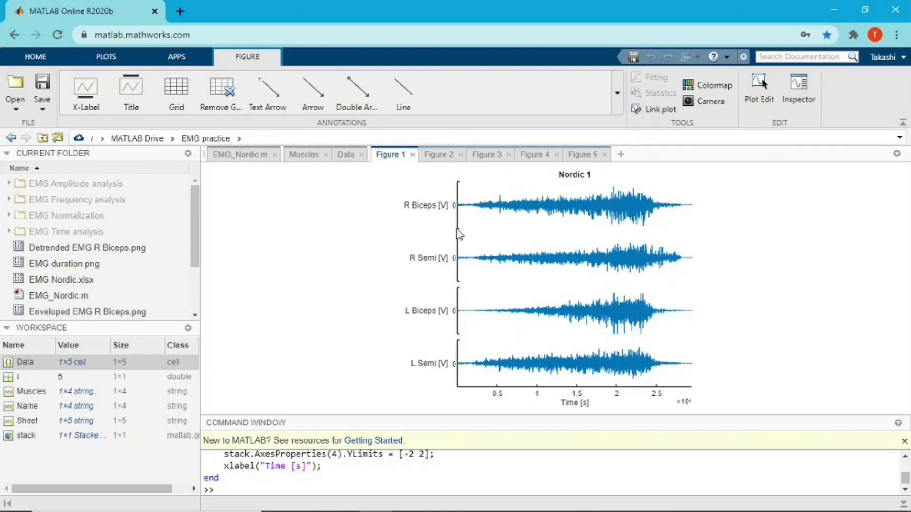
mouse_move(457, 211)
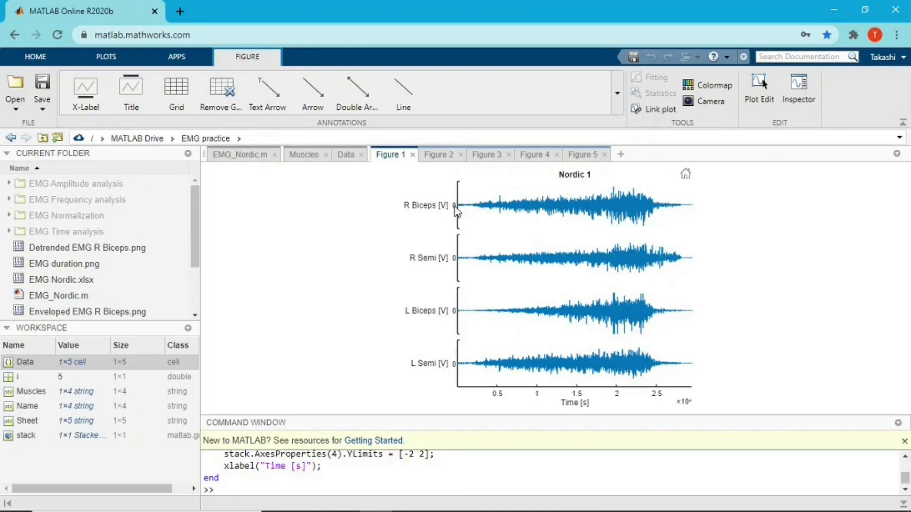
mouse_move(459, 233)
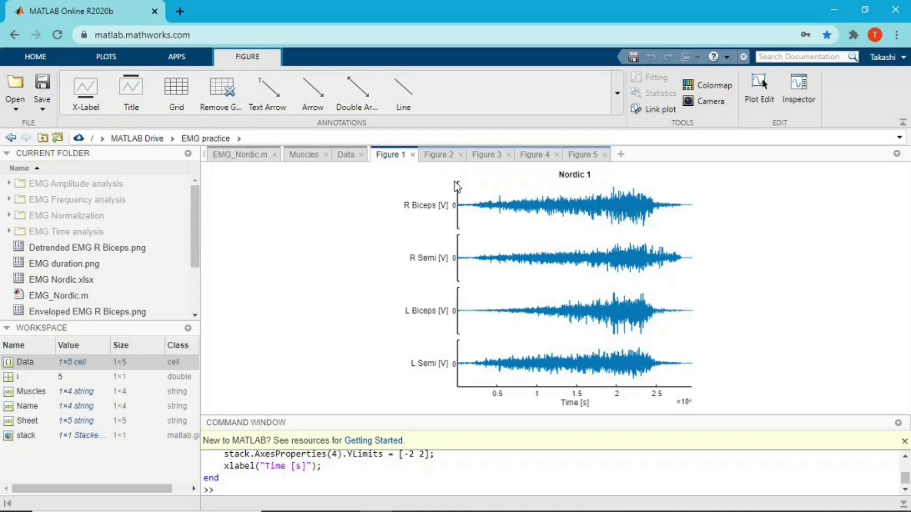
mouse_move(459, 197)
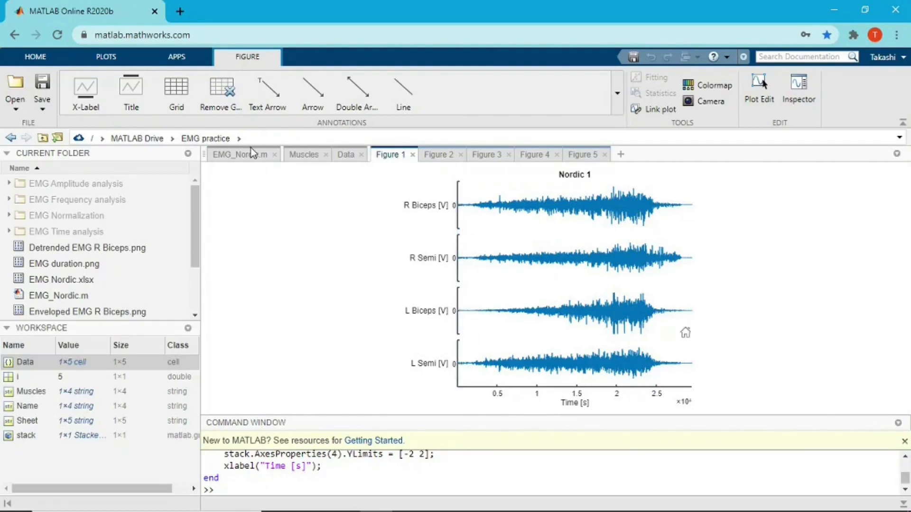
Review the script and Figure 1, then show Figure 2 with Nordic 2's four stacked muscle traces
left_click(239, 153)
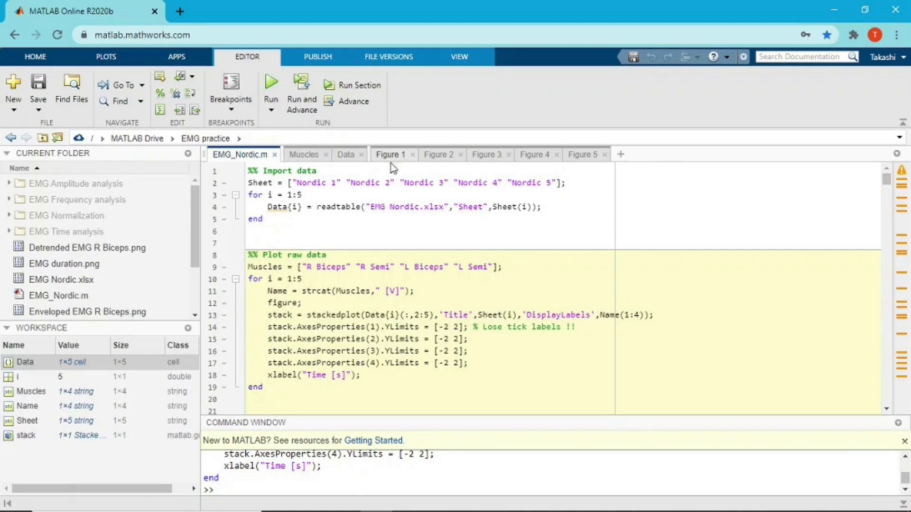
left_click(390, 154)
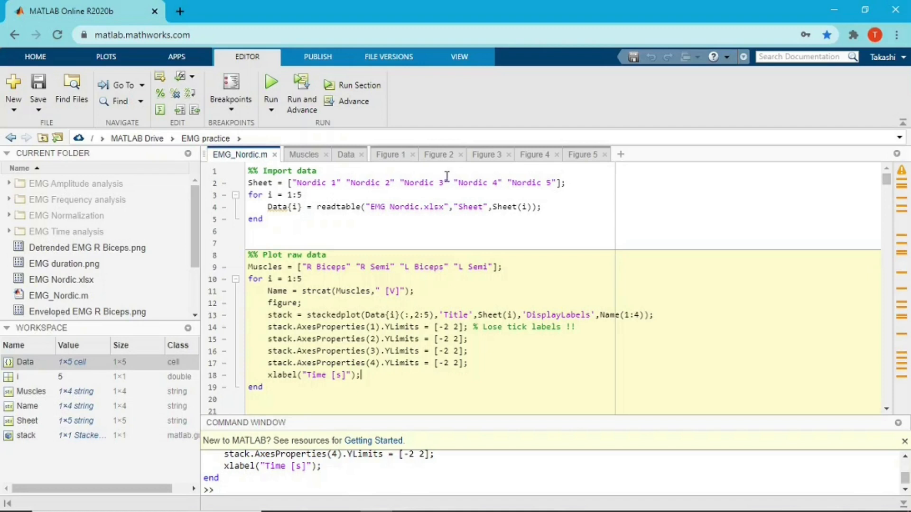
left_click(390, 155)
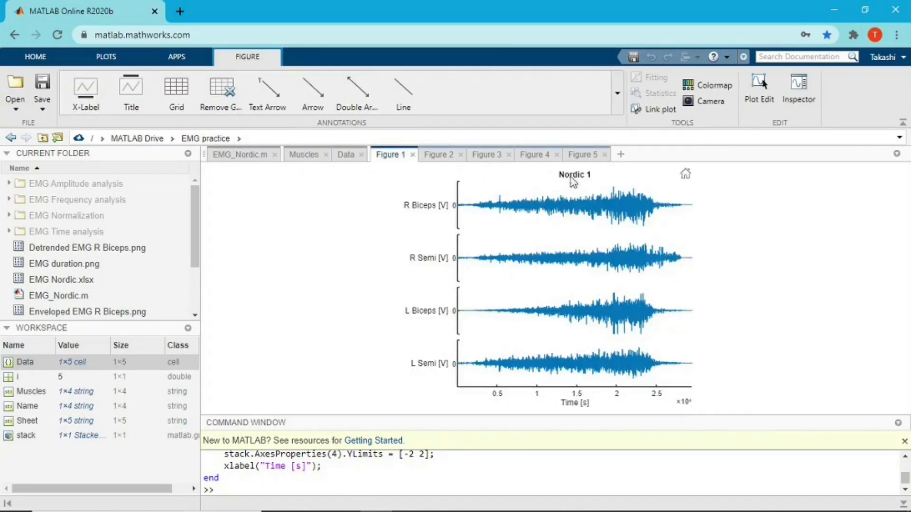
left_click(438, 155)
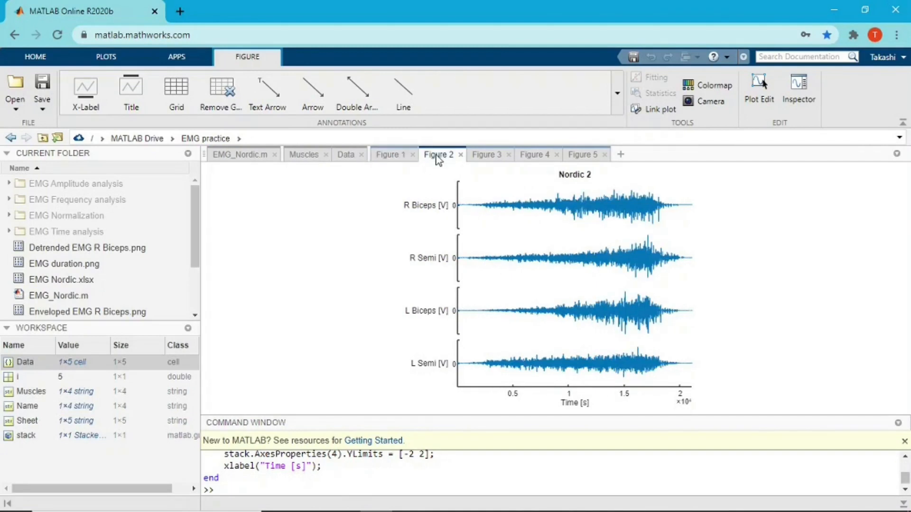
mouse_move(602, 185)
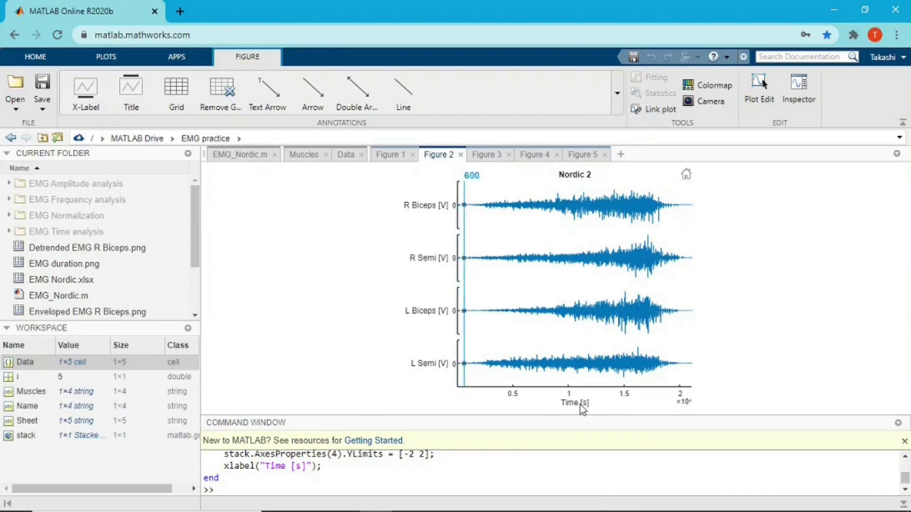
Compare the Data(1,1) Nordic table with Figure 1's stacked plot, then return to EMG_Nordic.m
left_click(346, 154)
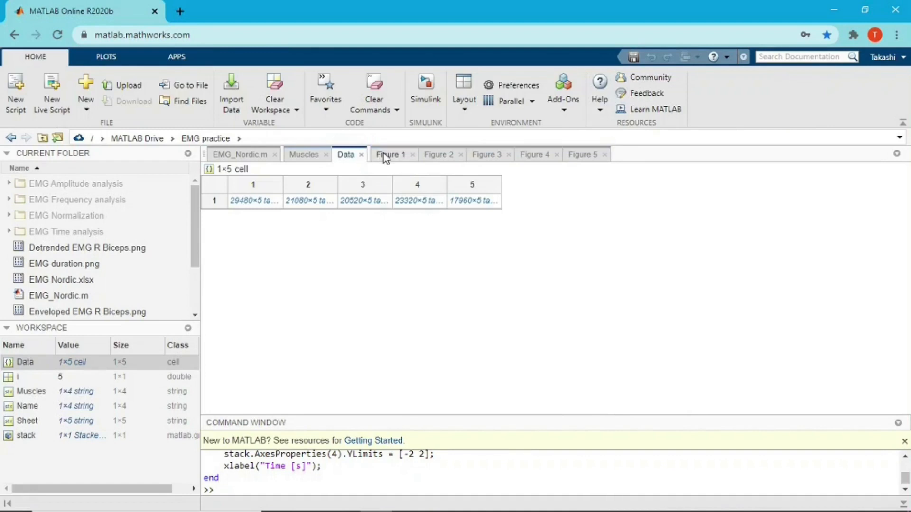
left_click(390, 155)
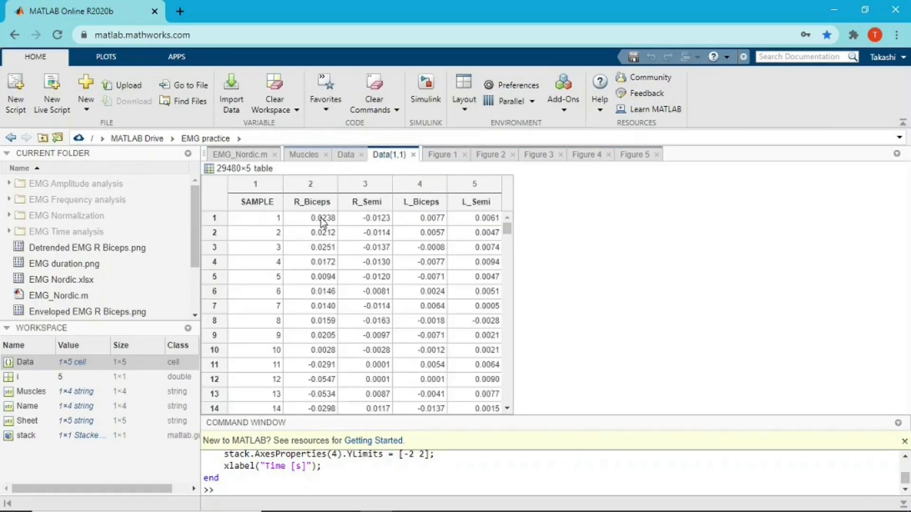
mouse_move(415, 208)
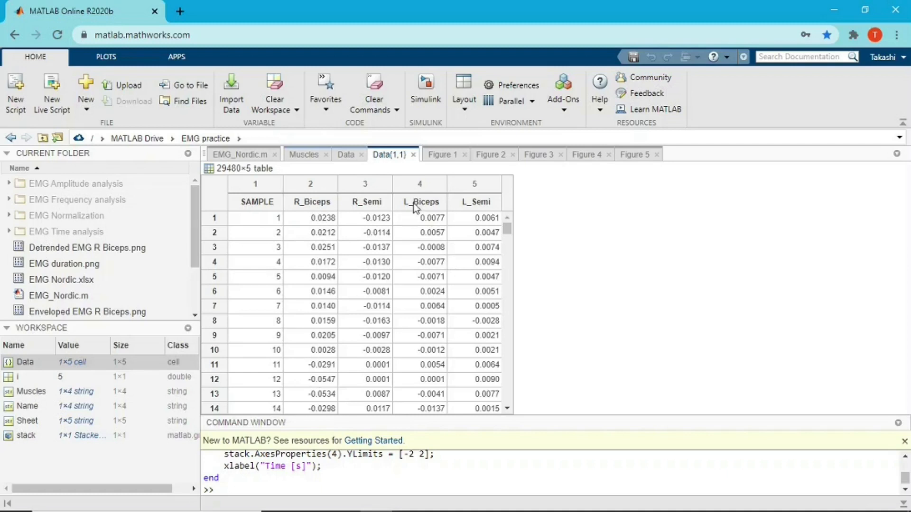
left_click(442, 154)
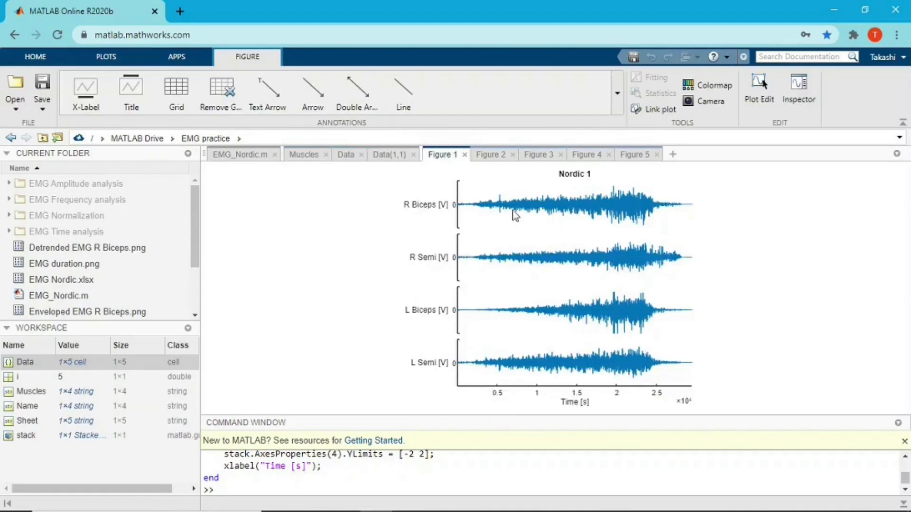
left_click(389, 155)
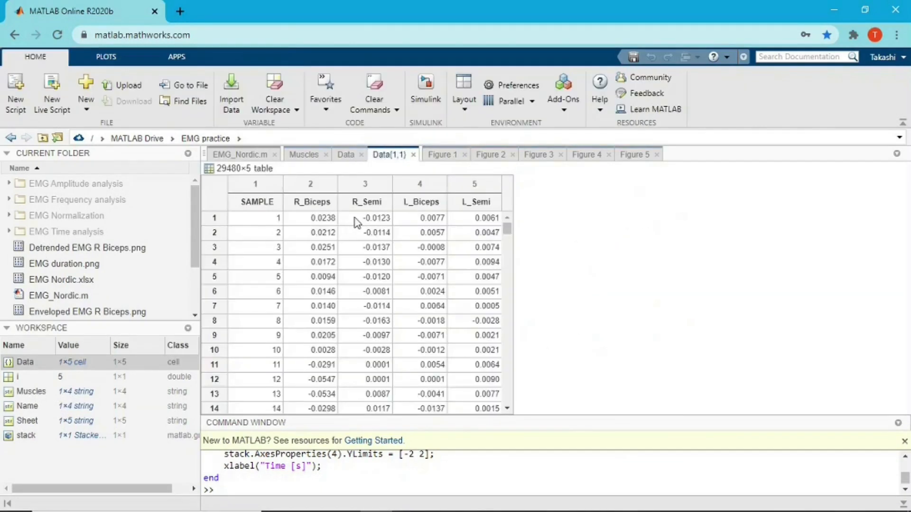
mouse_move(443, 155)
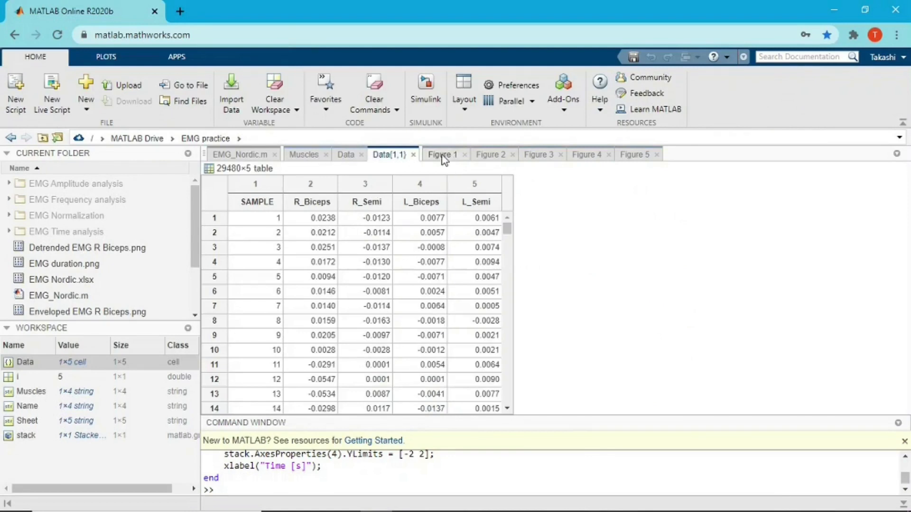
left_click(443, 154)
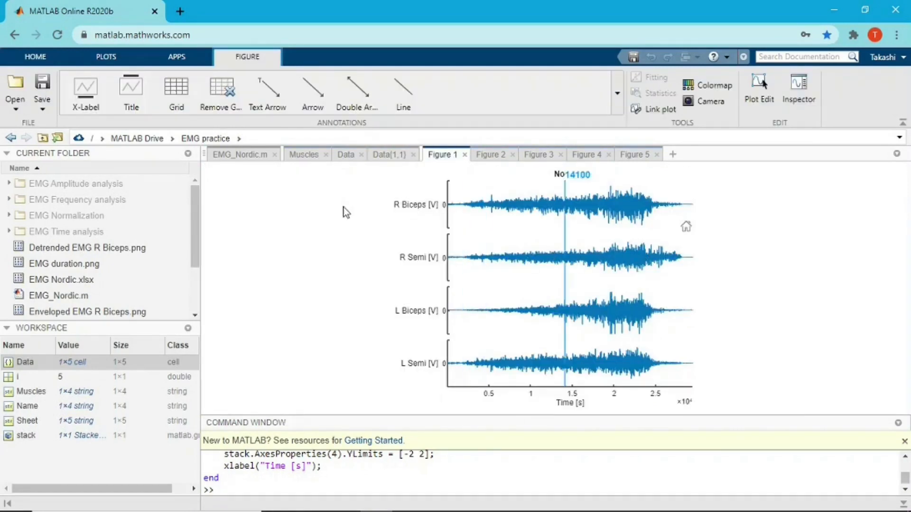
left_click(239, 155)
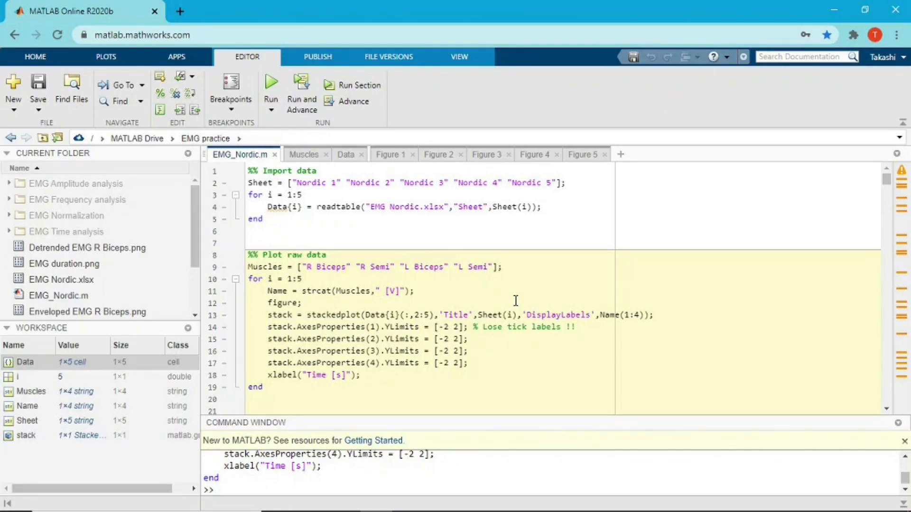
Search the documentation for stackedplot from line 13 of the script
left_click(360, 375)
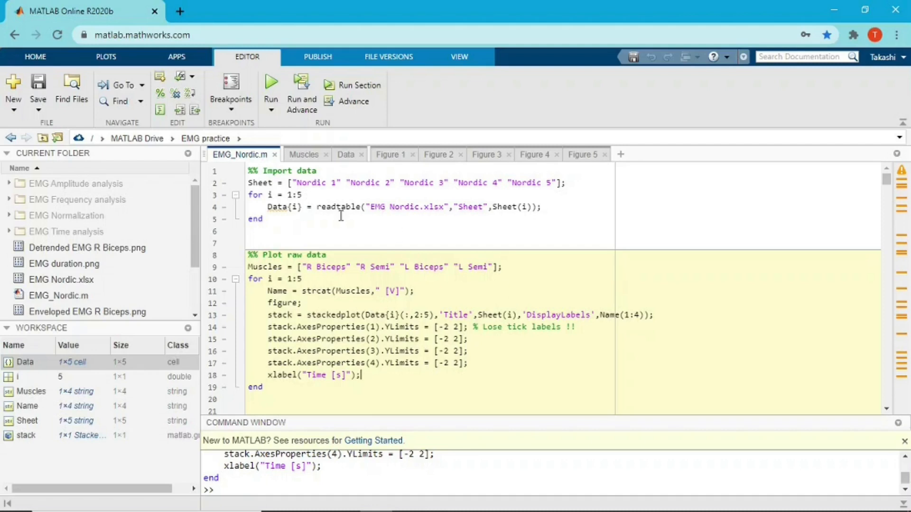
mouse_move(342, 285)
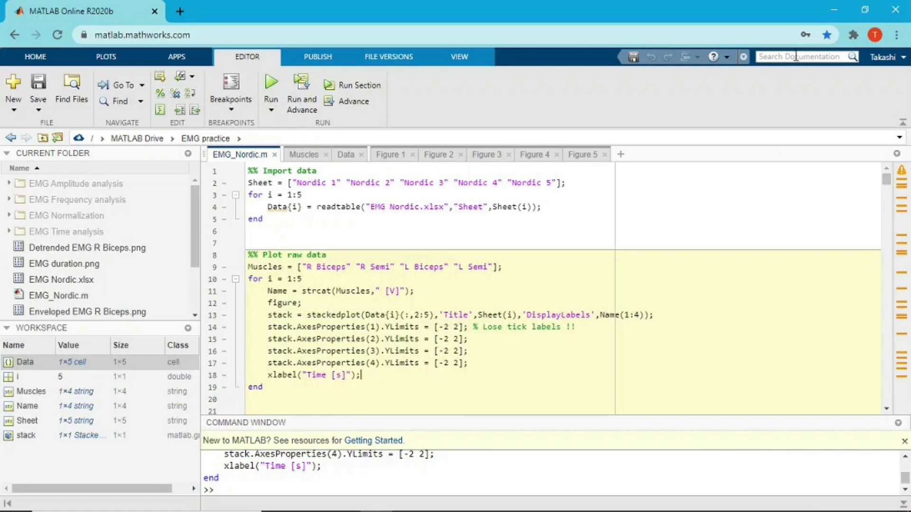
double_click(333, 315)
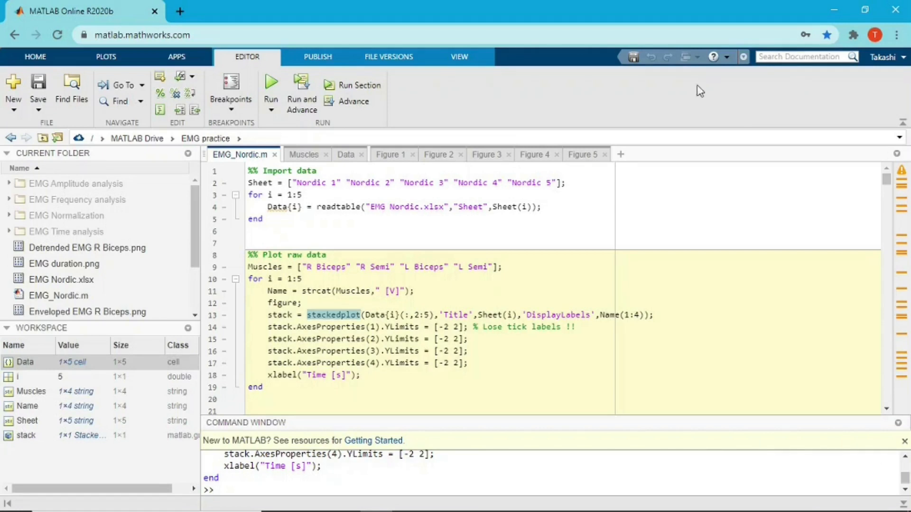
type("stackedplot")
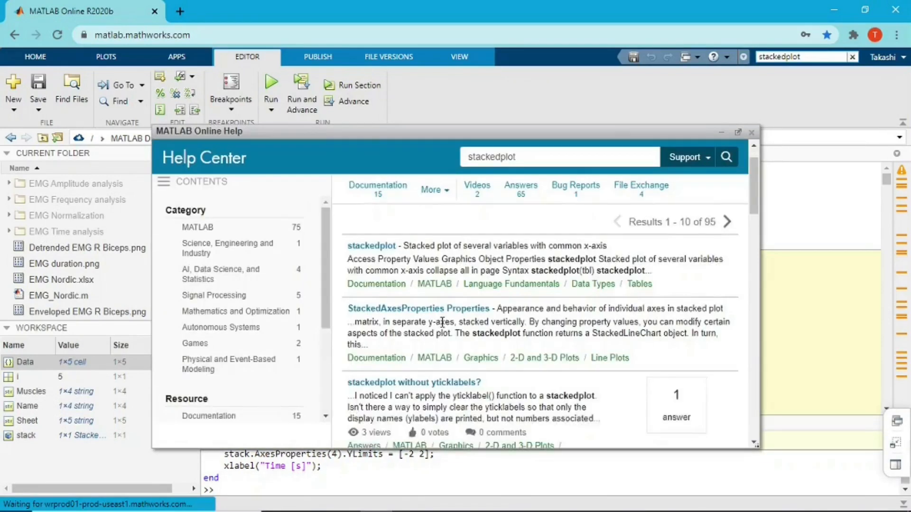
Read through the stackedplot help page examples, then close the documentation and return to the script
left_click(370, 245)
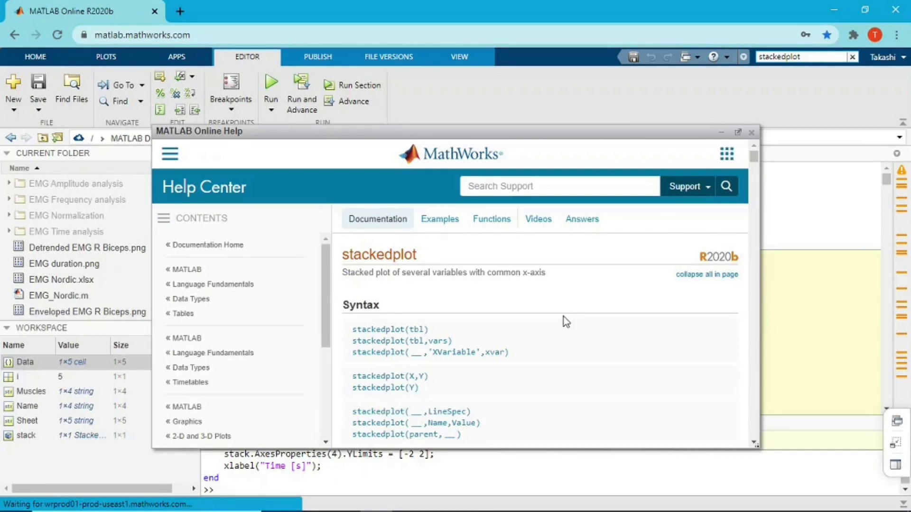
scroll("down", 3)
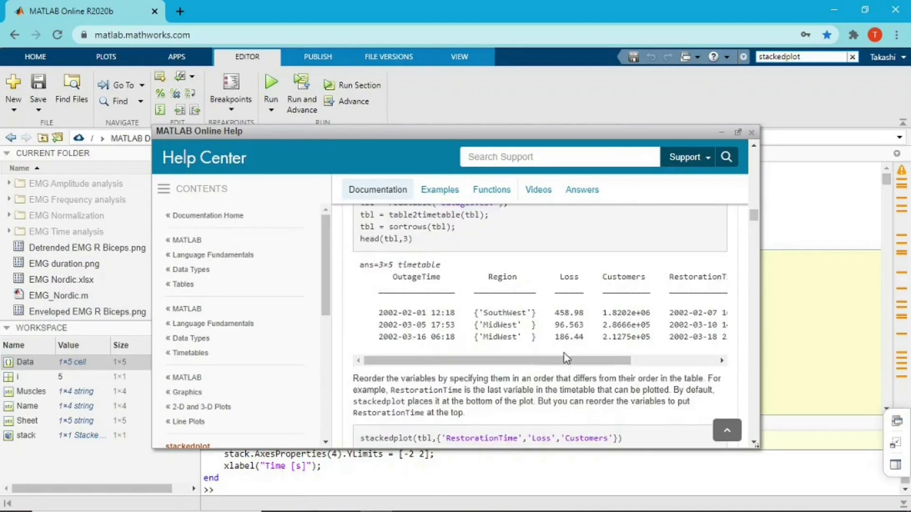
mouse_move(443, 238)
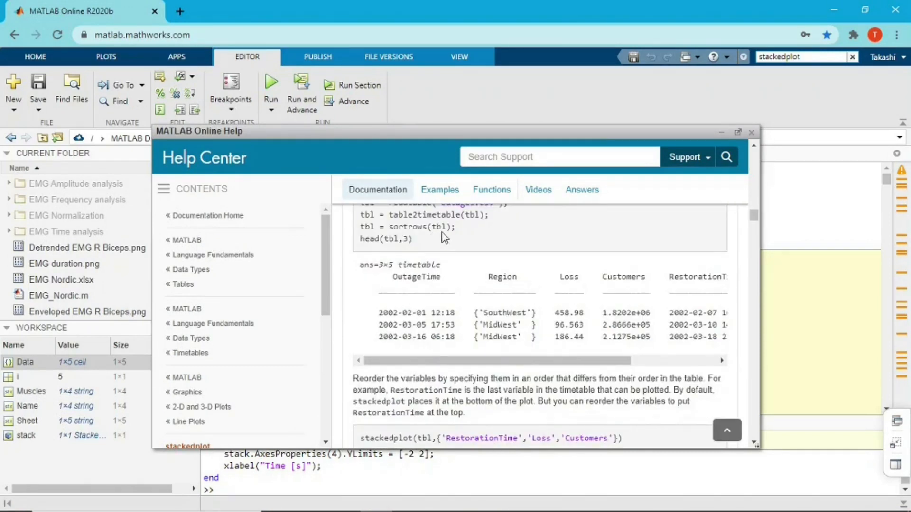
mouse_move(467, 238)
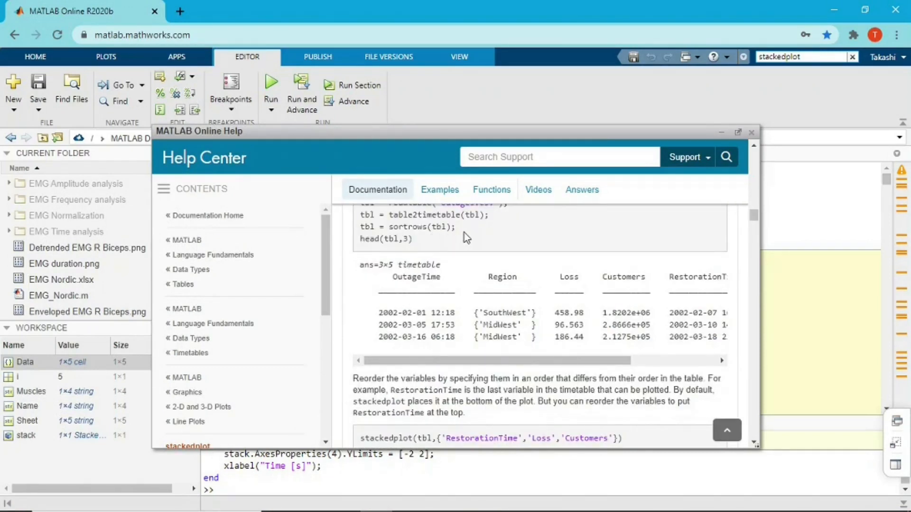
mouse_move(438, 259)
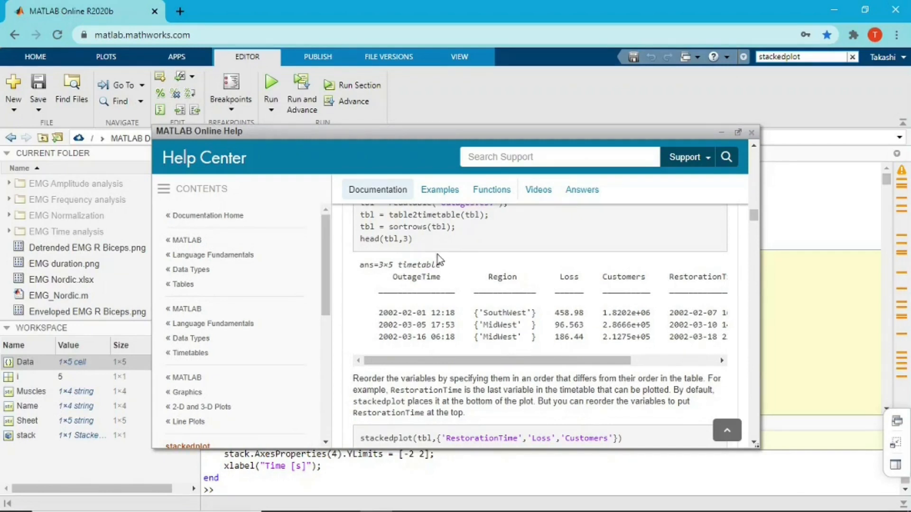
scroll("down", 3)
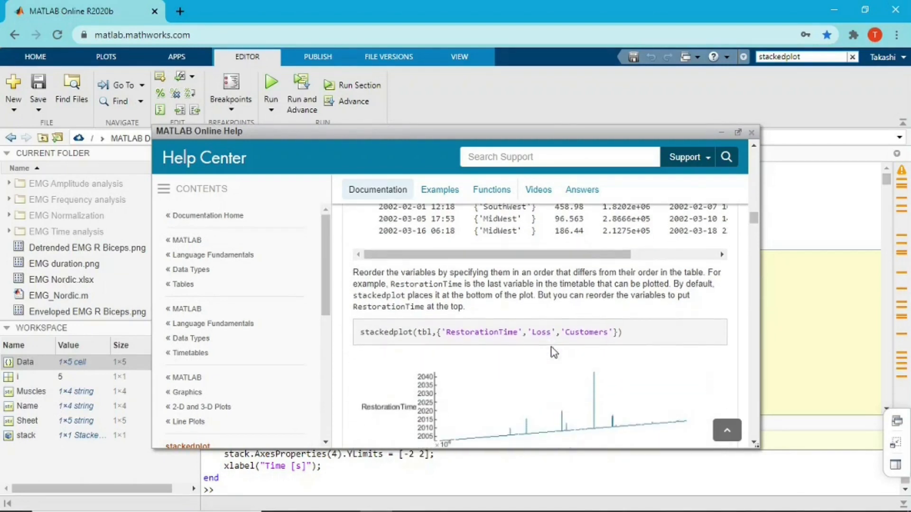
scroll("down", 3)
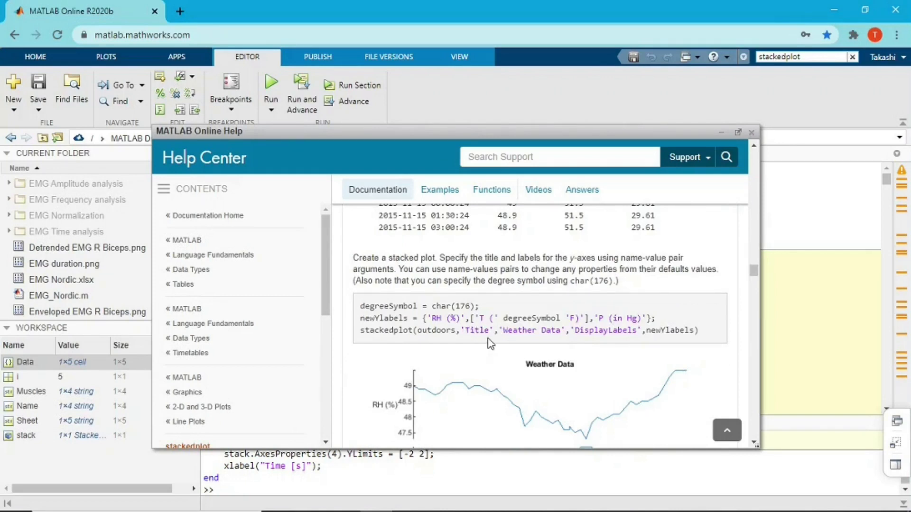
mouse_move(509, 351)
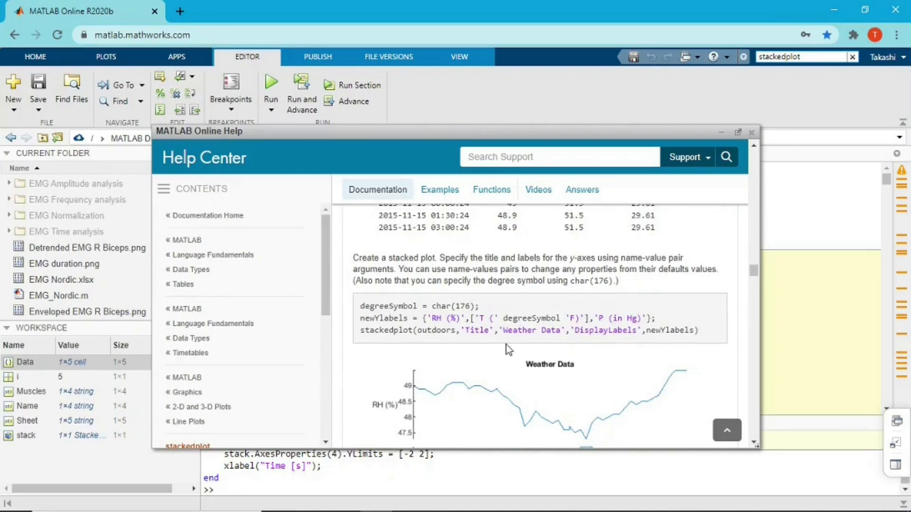
mouse_move(633, 331)
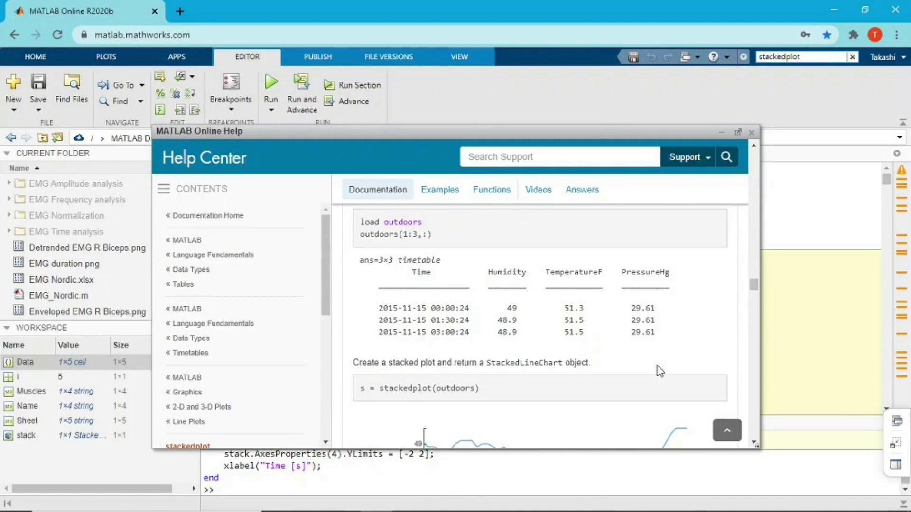
left_click(751, 132)
type("subplot()")
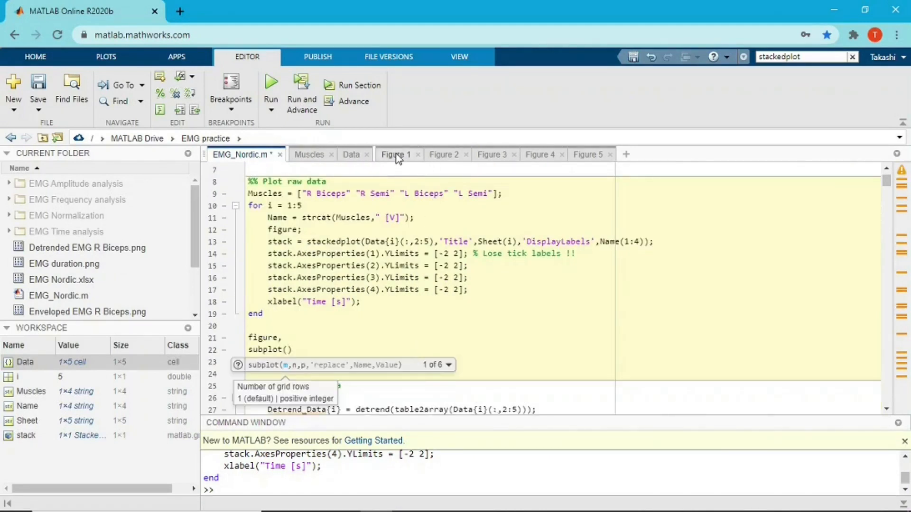
After checking Figure 1, complete subplot(4,1,1); and begin plot(Data{1} on the next line
left_click(396, 154)
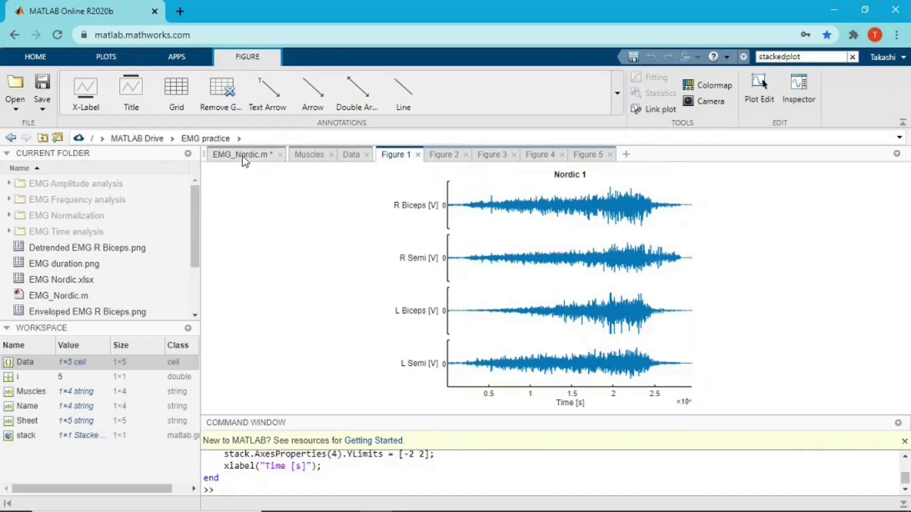
left_click(241, 154)
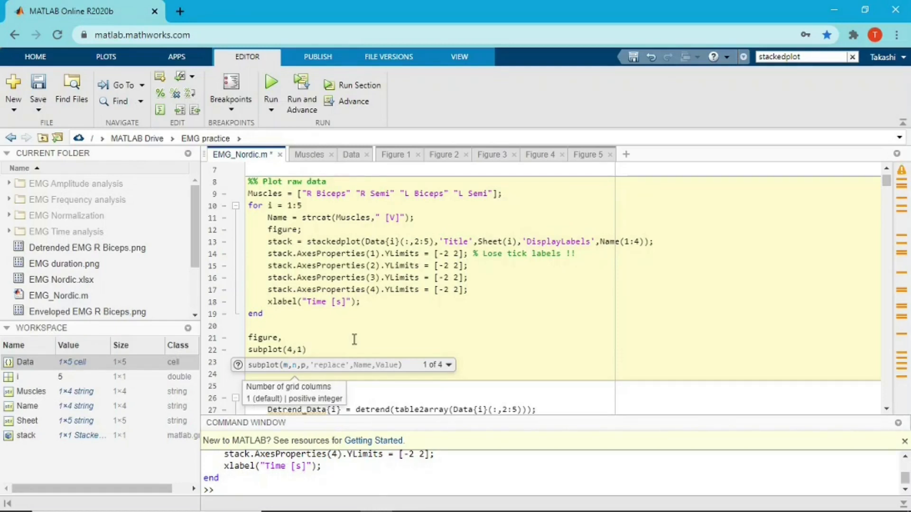
type(",1")
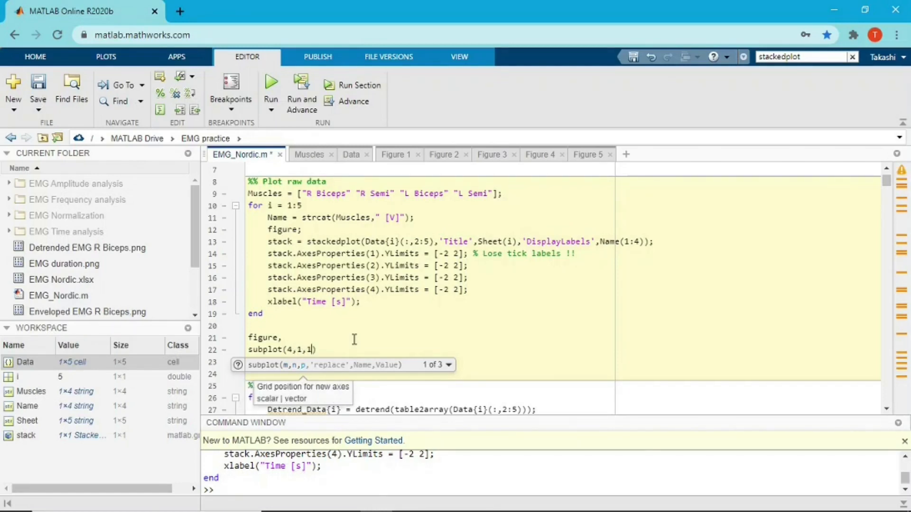
type(";")
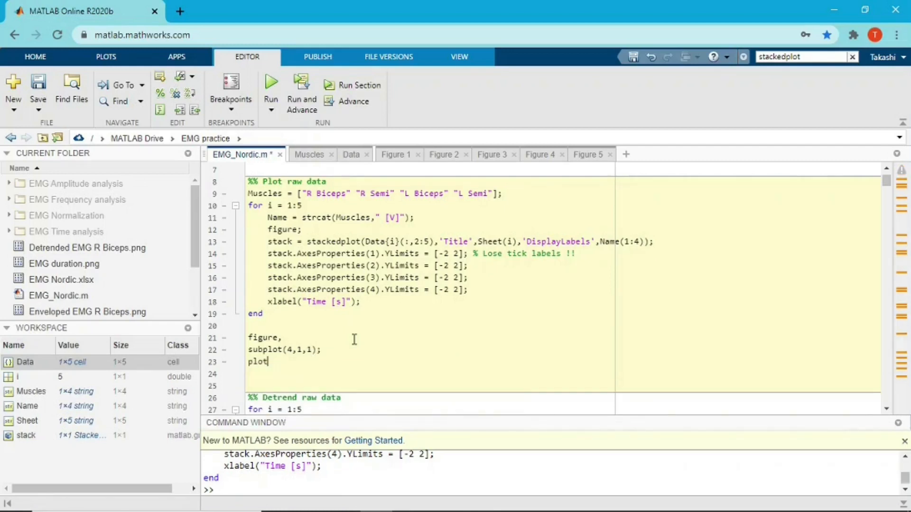
type("(Data")
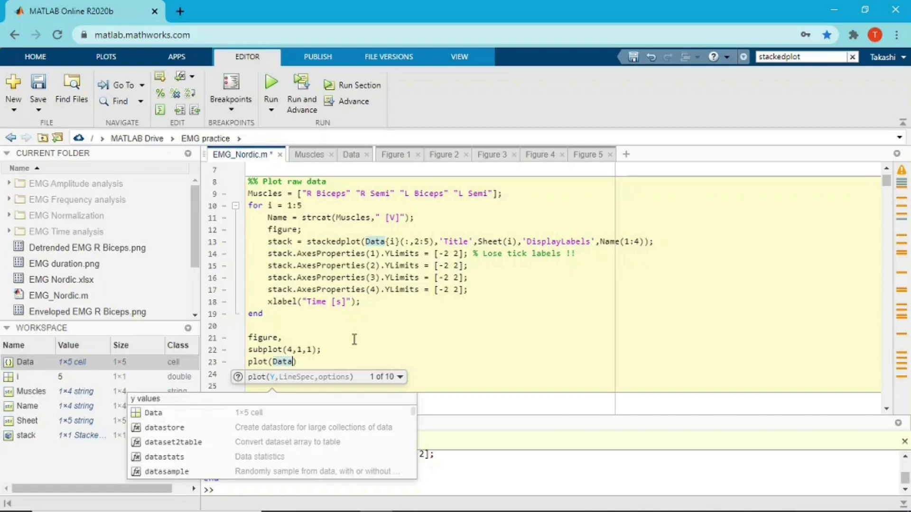
type(".")
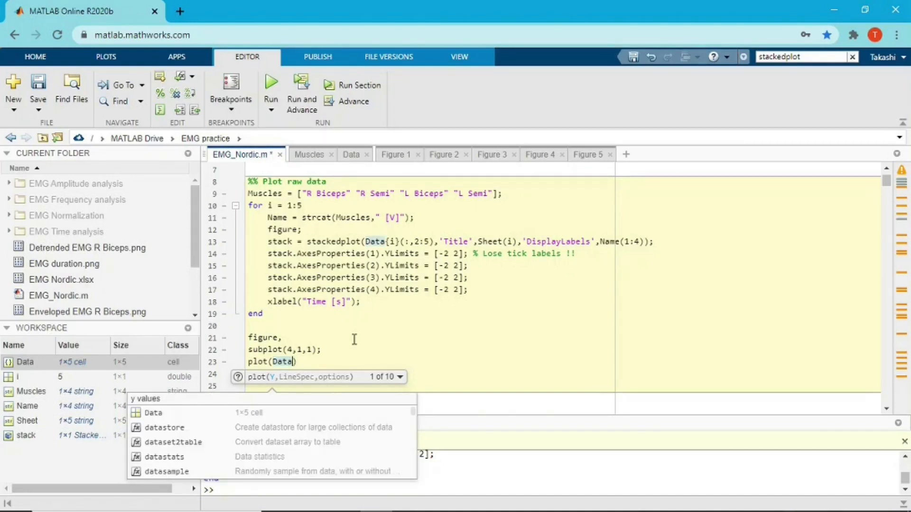
type("{1")
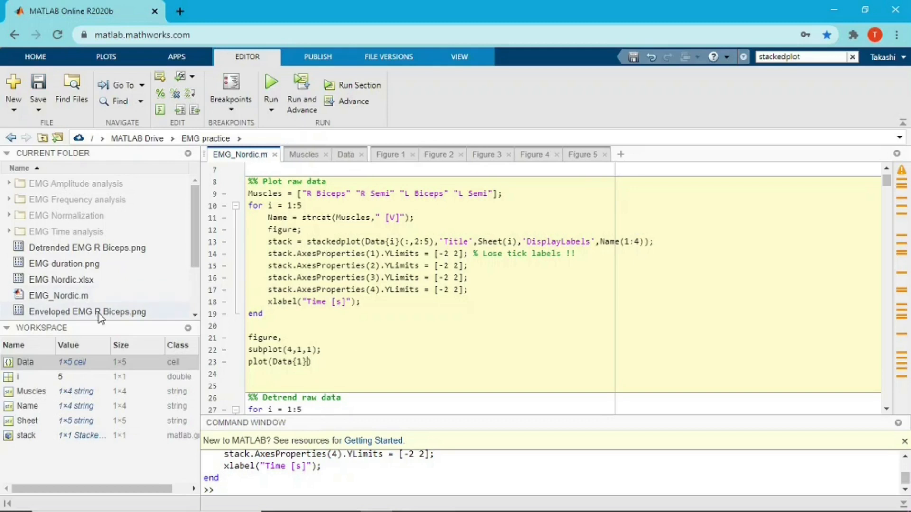
Check the Data cell of five tables again, then return to the EMG_Nordic.m script
left_click(345, 154)
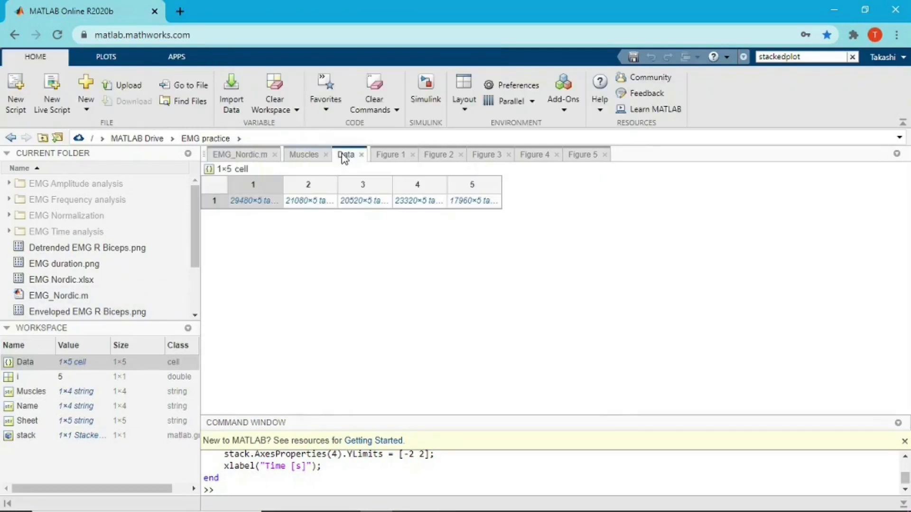
mouse_move(265, 199)
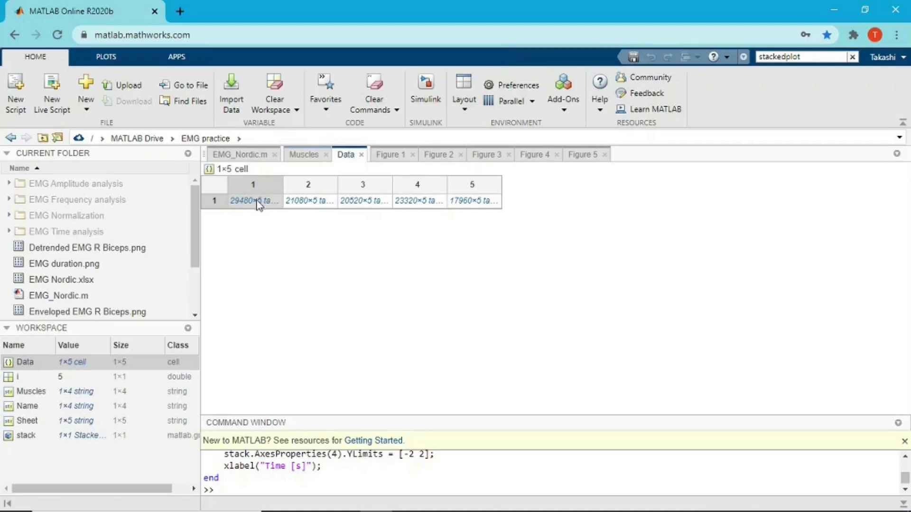
mouse_move(252, 191)
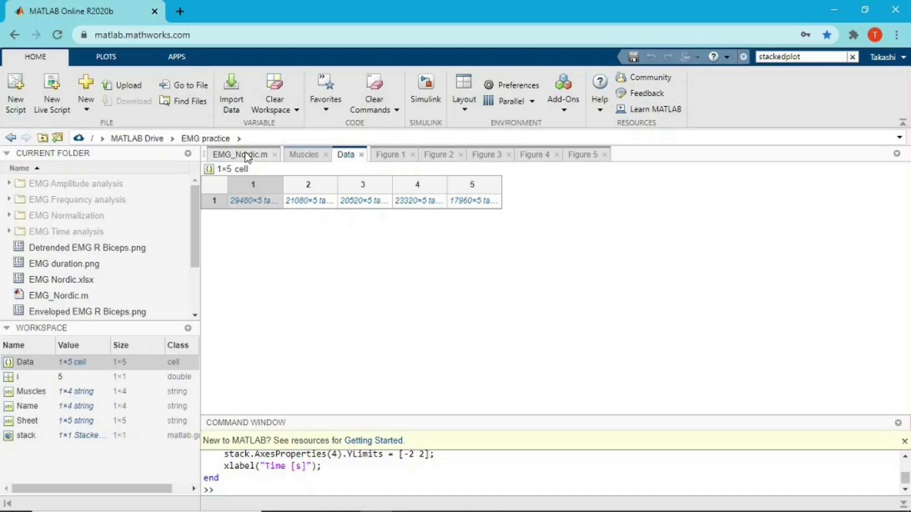
left_click(239, 155)
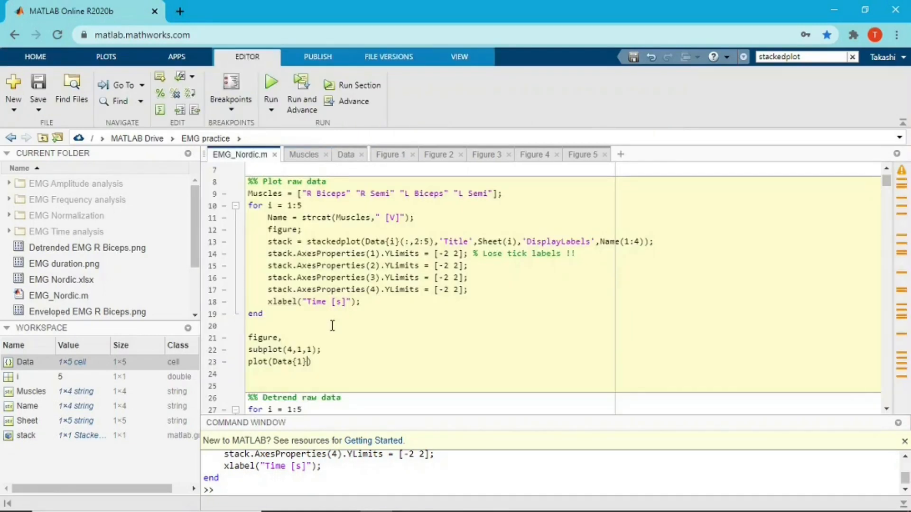
Write subplot(4,1,n) and plot(Data{1}.<muscle>) lines for R_Biceps, R_Semi and L_Biceps
type(".")
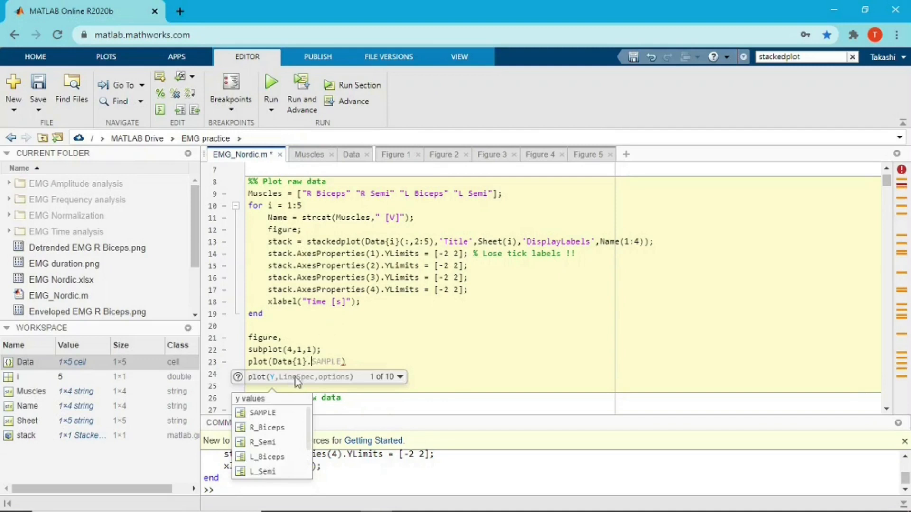
left_click(266, 428)
type("subplot(4,")
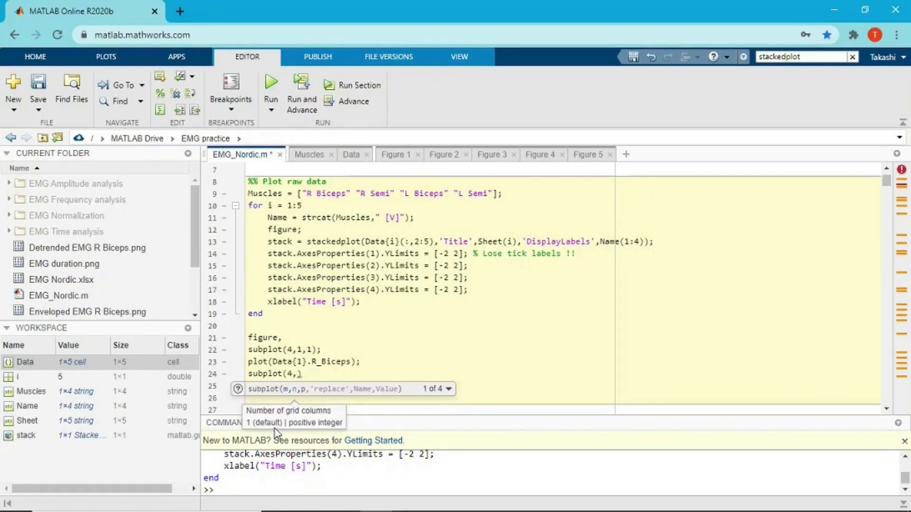
type("1,")
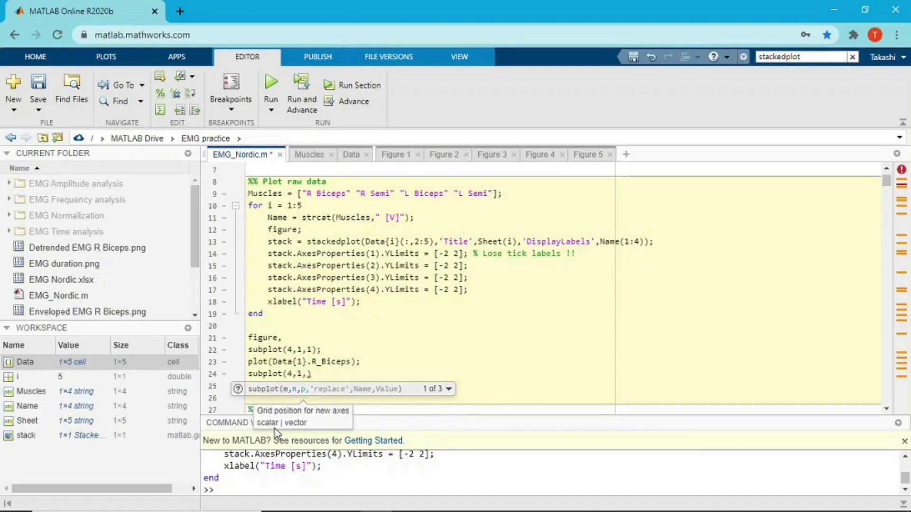
type("2")
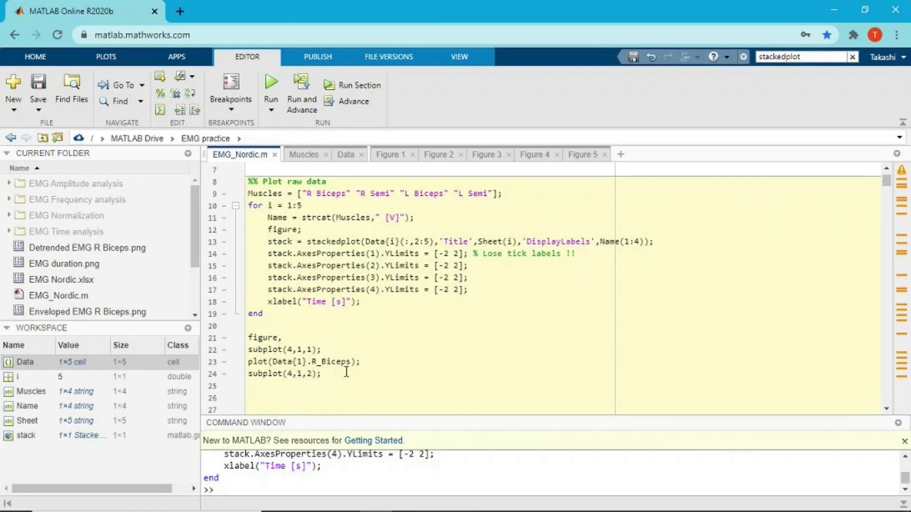
type("plot()")
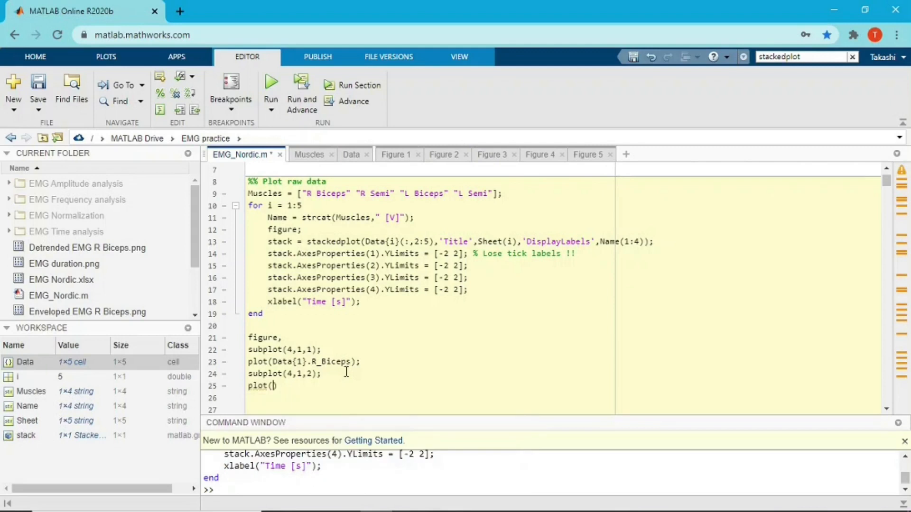
type("Data{1}.R_Semi")
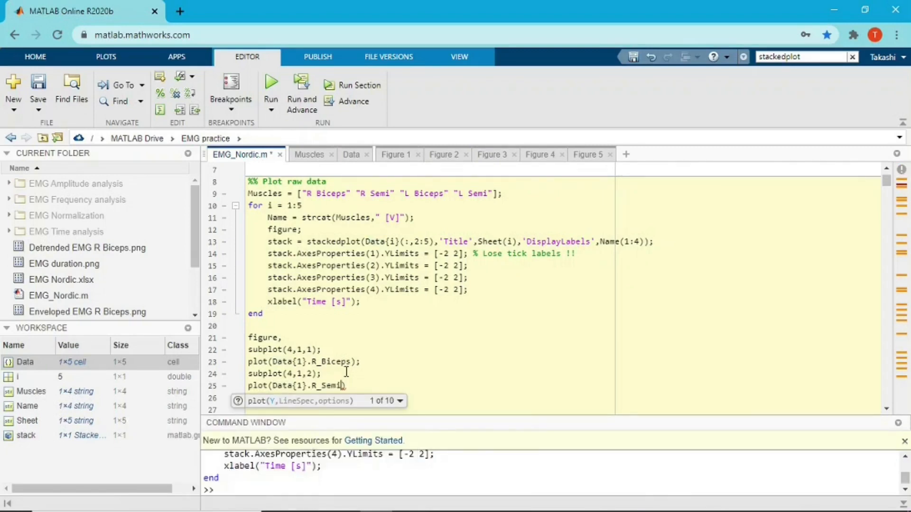
type("subplot(4")
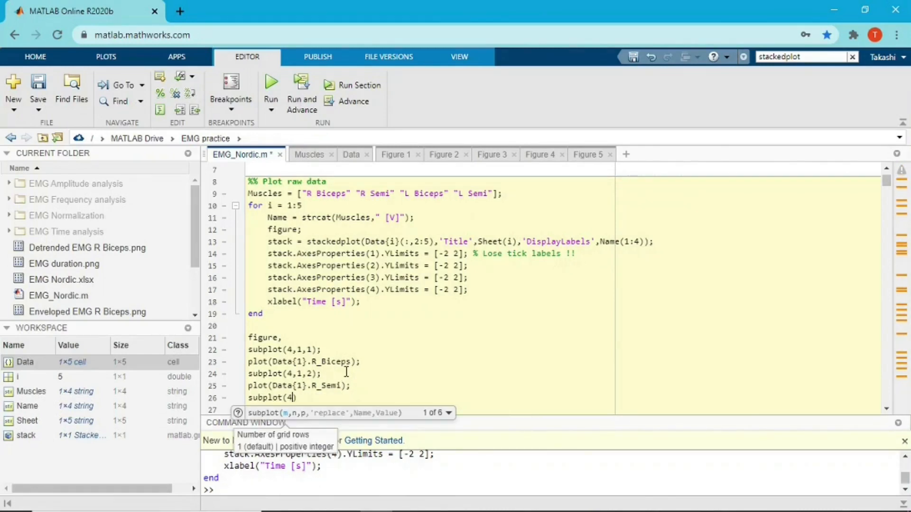
type("1,3")
left_click(429, 410)
type("plot(")
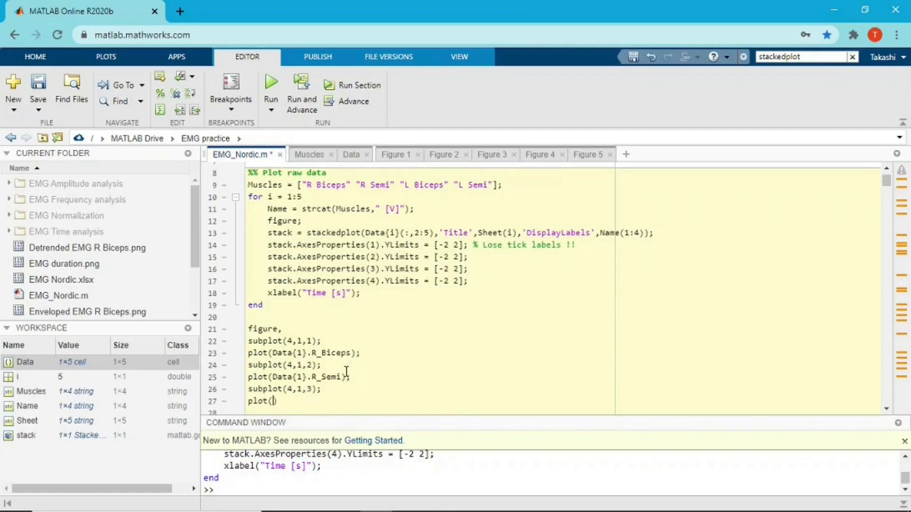
type("Data{1}.")
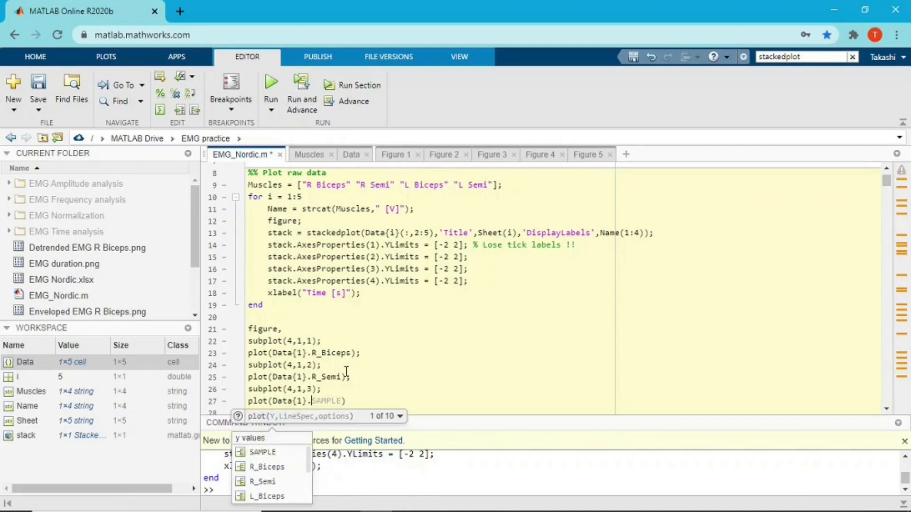
left_click(262, 481)
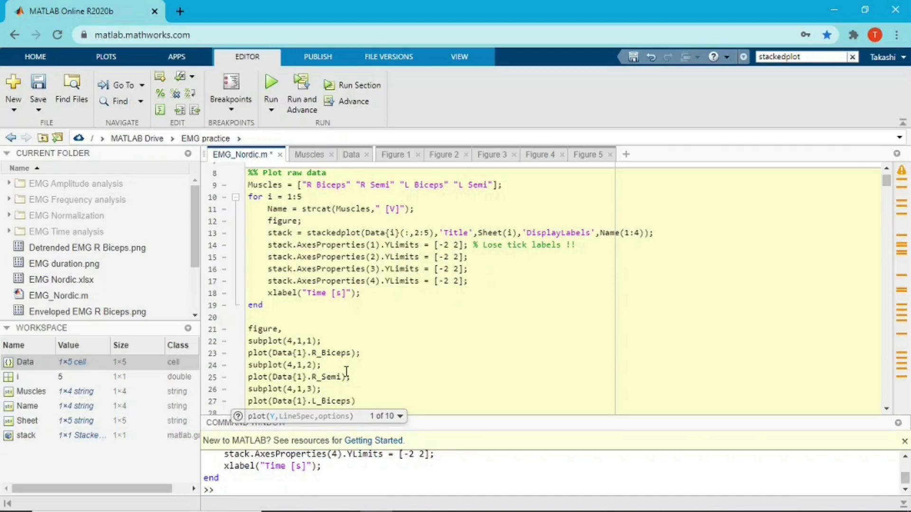
Add the fourth subplot(4,1,4) plotting Data{1}.L_Semi for Nordic 1
type("subplot(")
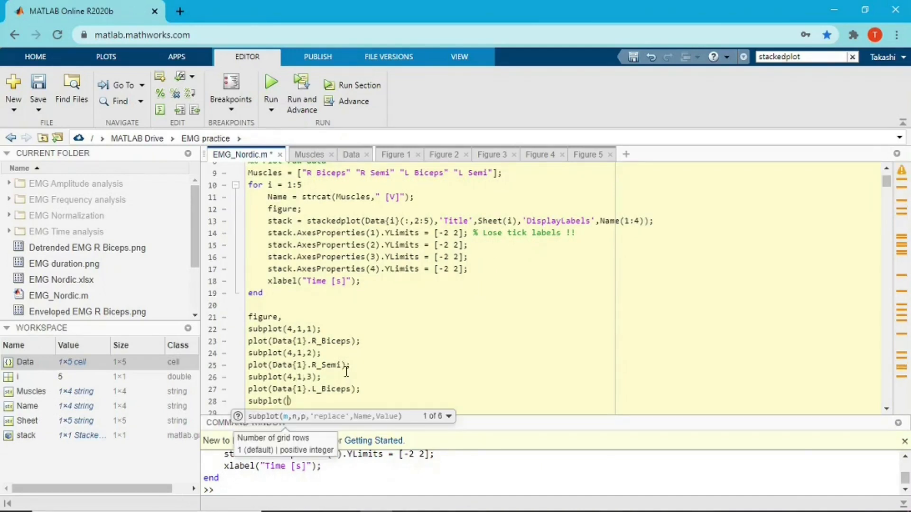
type("4,1")
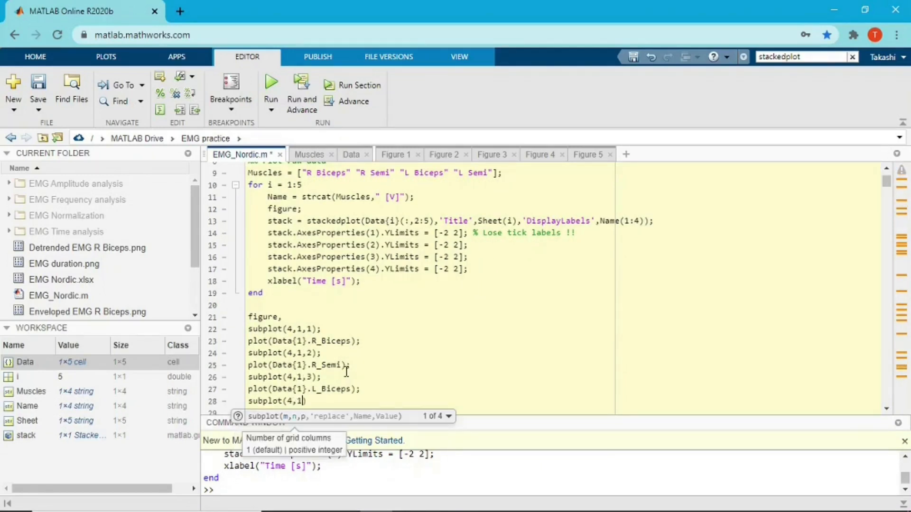
type(",")
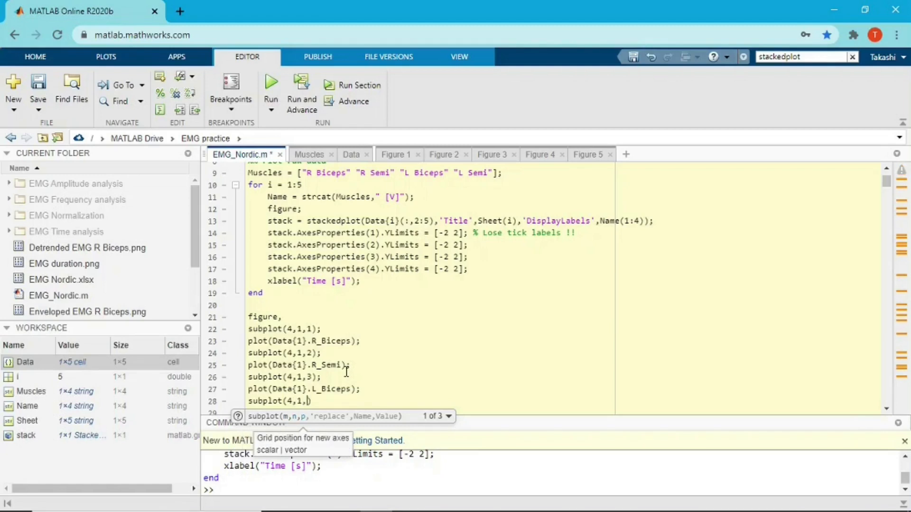
type("4);")
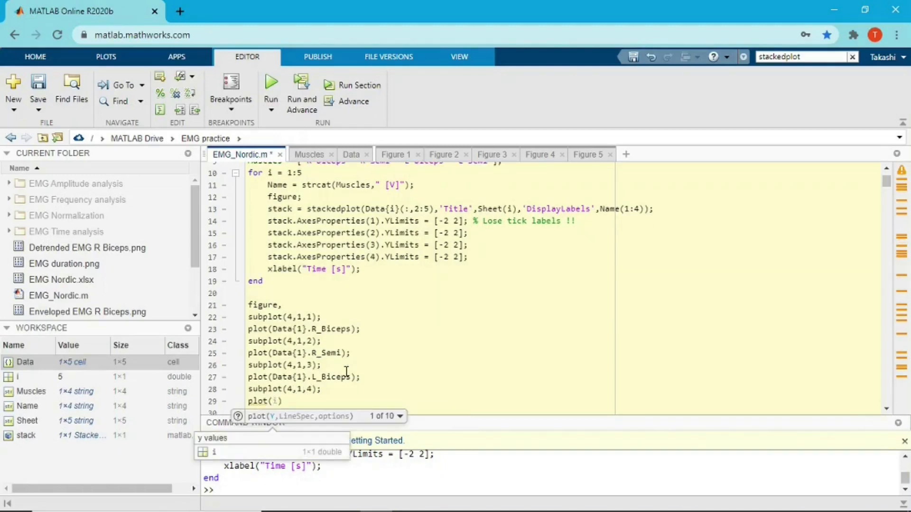
type("Data")
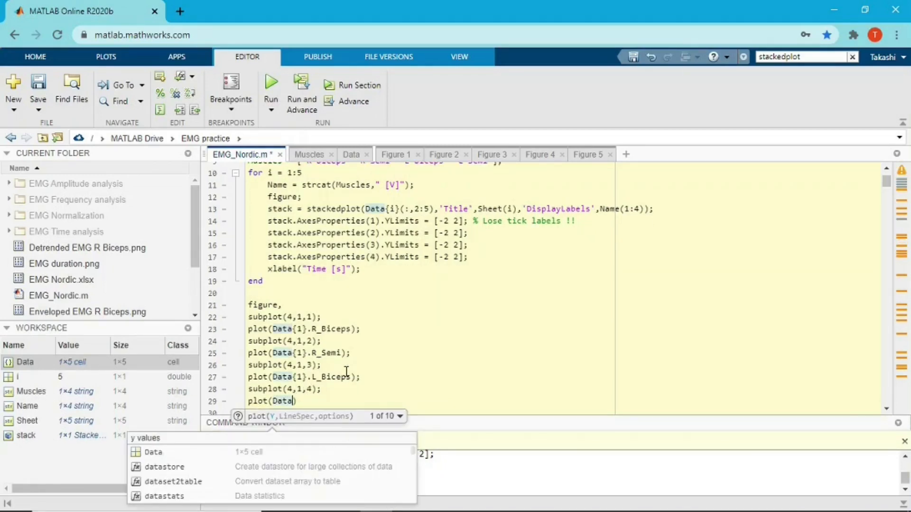
type("{1}.L_Semi")
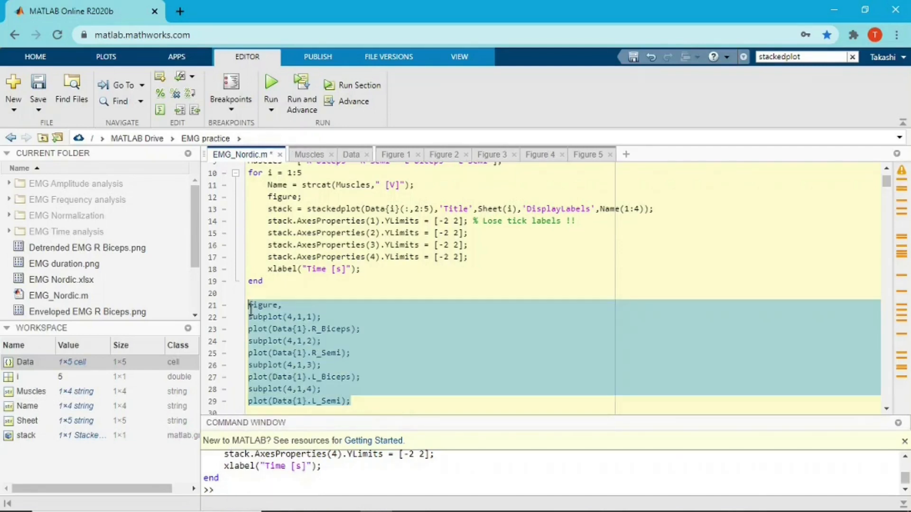
Evaluate the selected subplot block to create Figure 6, compare with Figure 1, return to the script
right_click(298, 316)
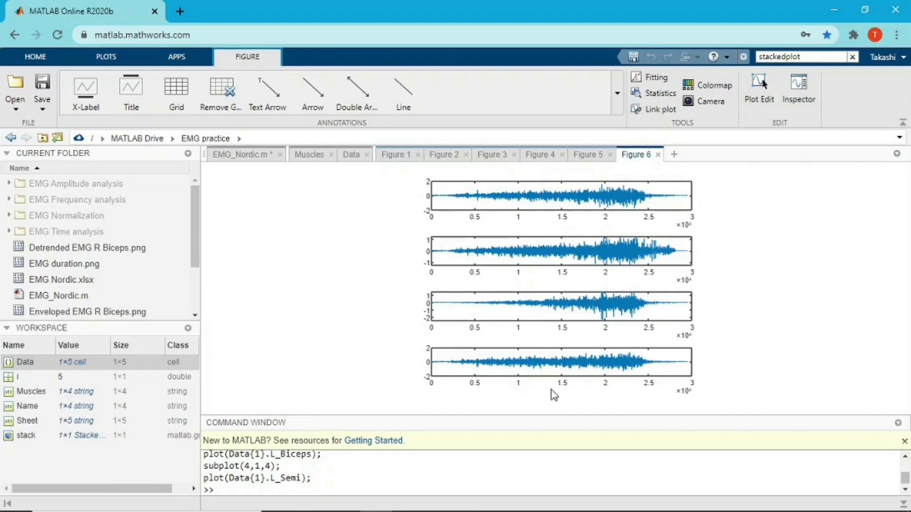
mouse_move(395, 161)
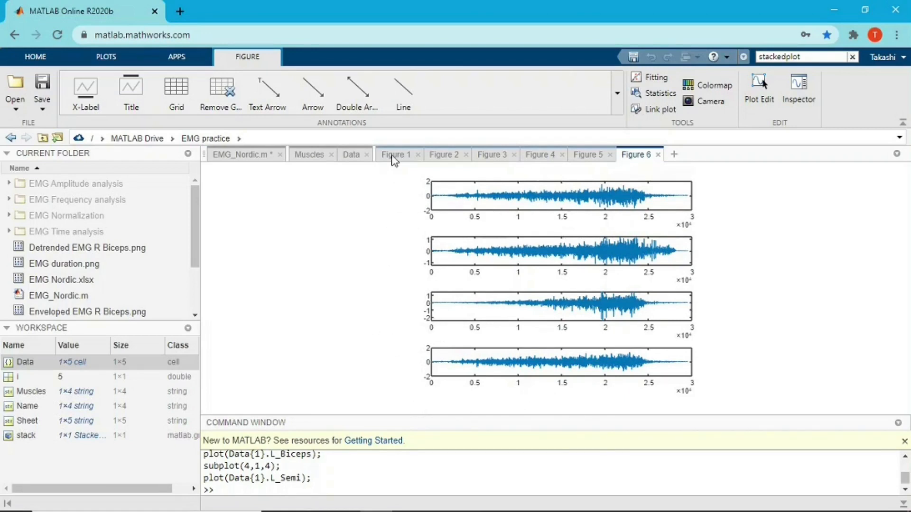
left_click(396, 154)
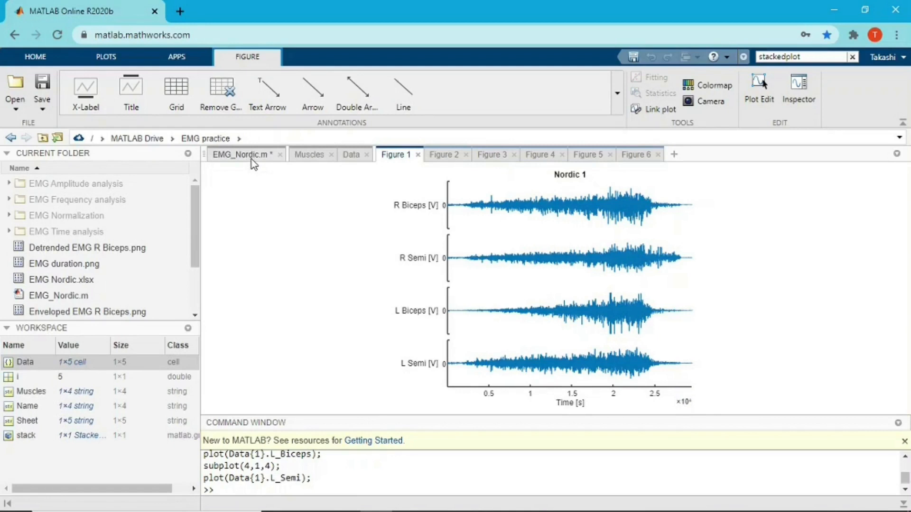
left_click(242, 155)
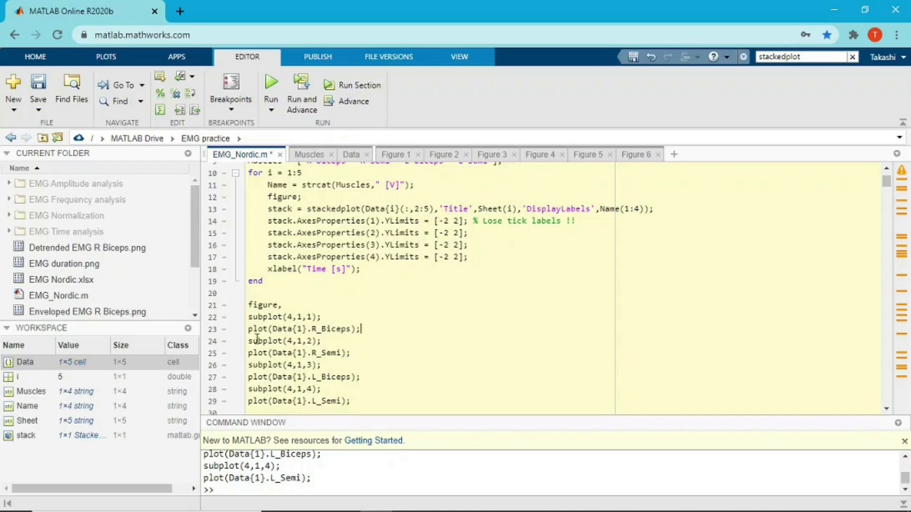
mouse_move(352, 212)
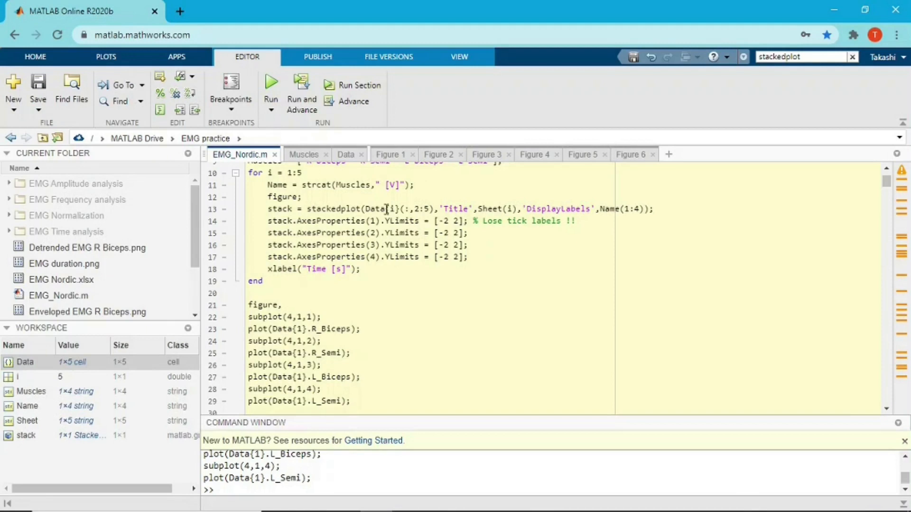
Save EMG_Nordic.m, review Figure 6 and Figure 1, then return to the stackedplot line
left_click(350, 401)
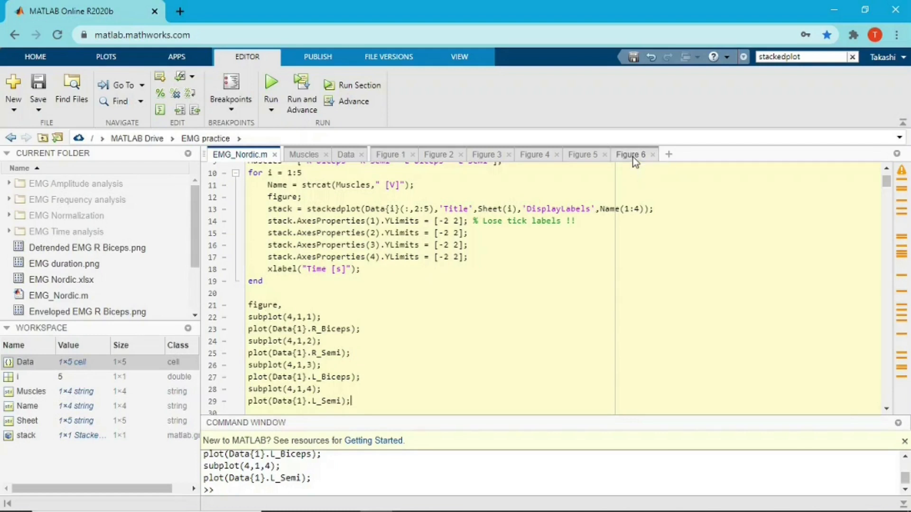
left_click(630, 155)
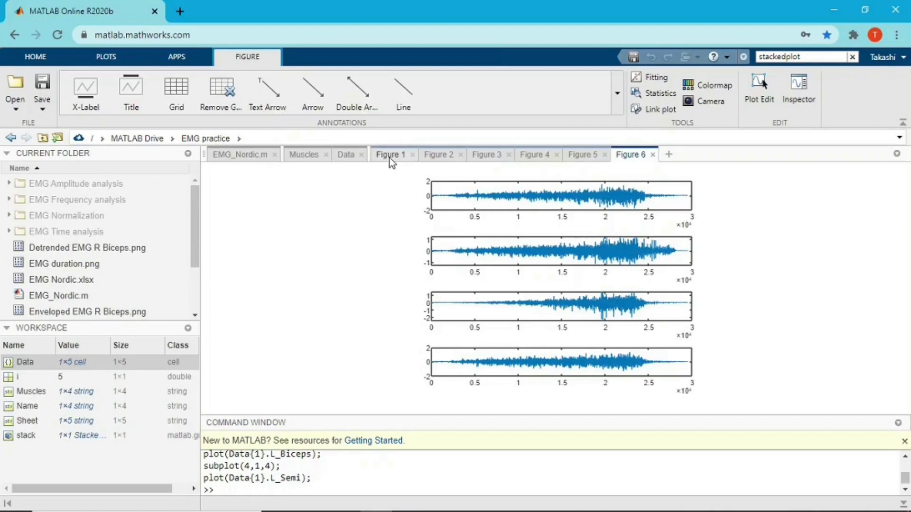
left_click(239, 155)
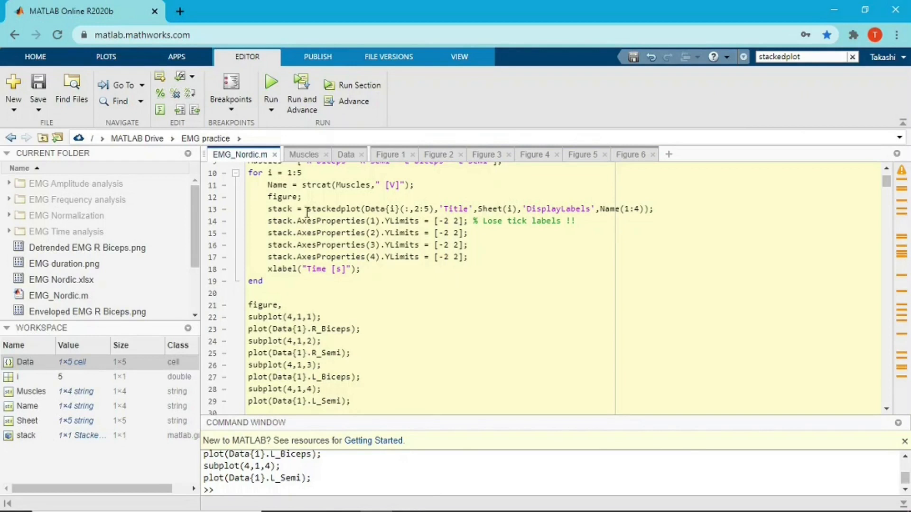
left_click(336, 209)
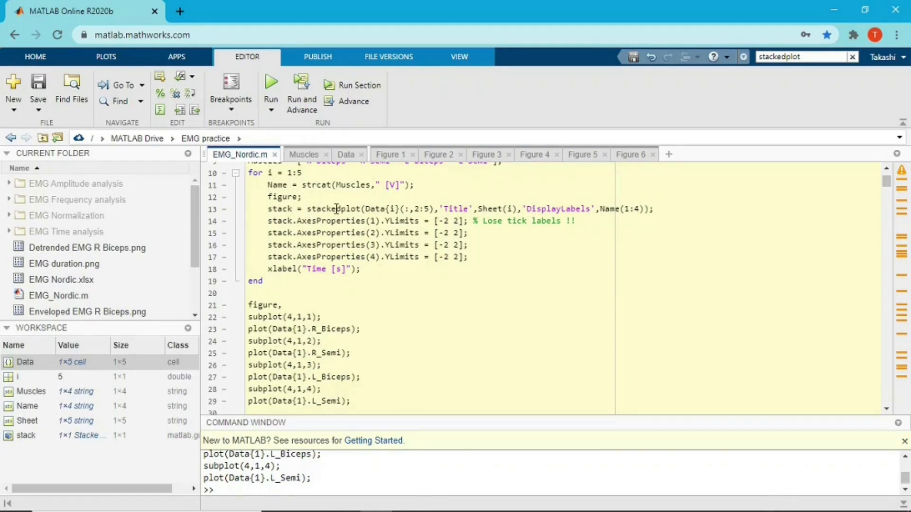